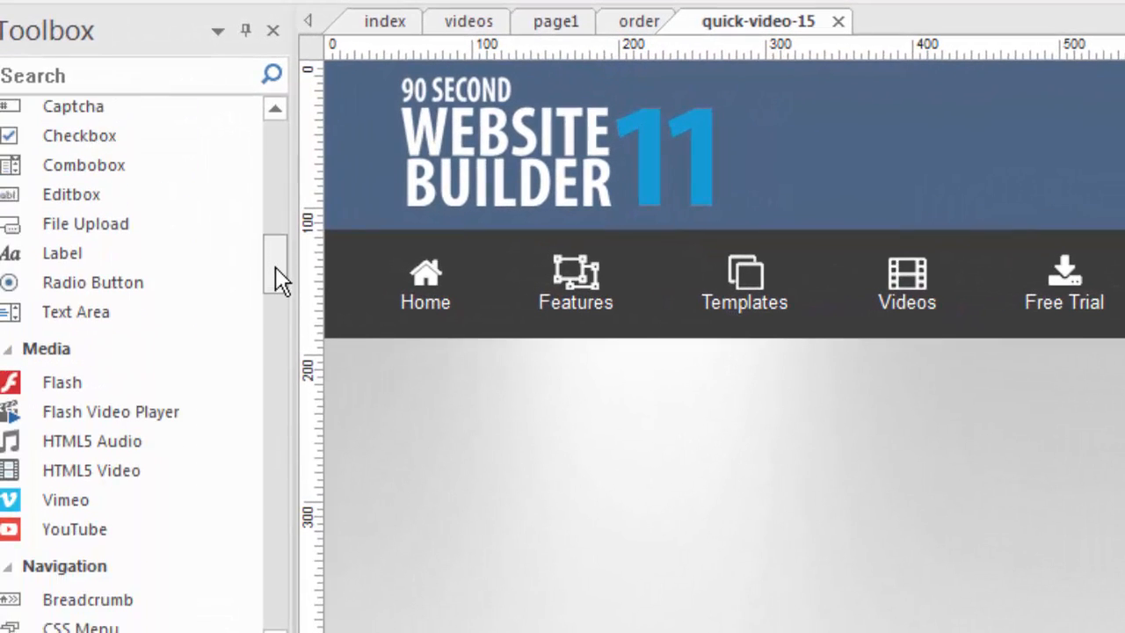
# Scroll the quick-video-15 page down to the content area below the navigation bar
pyautogui.scroll(-3)
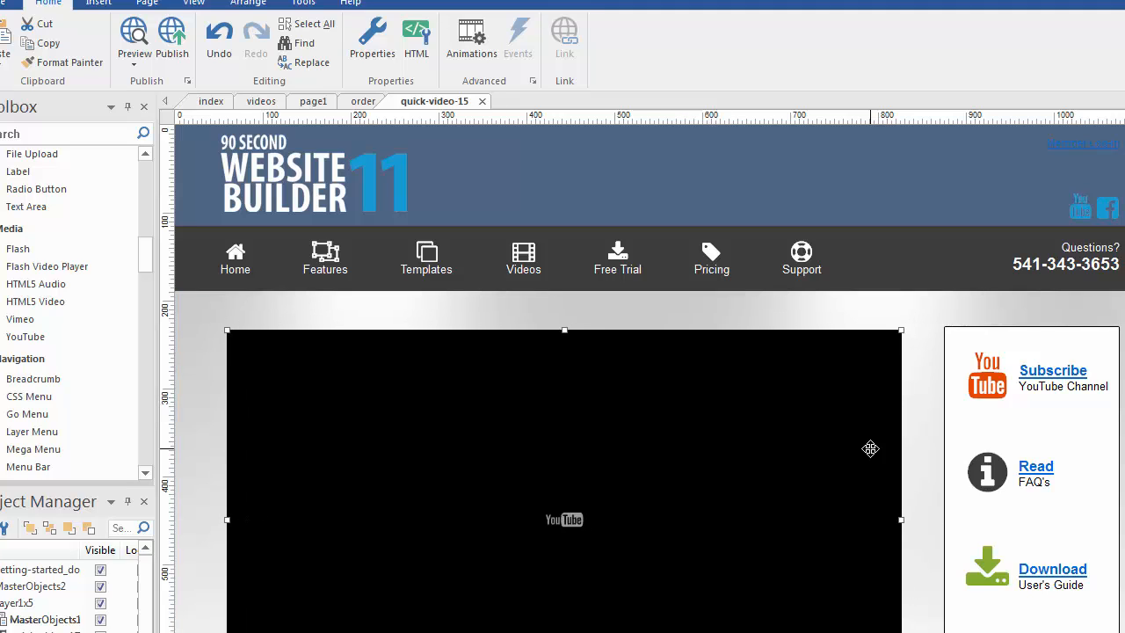
pyautogui.moveTo(640, 400)
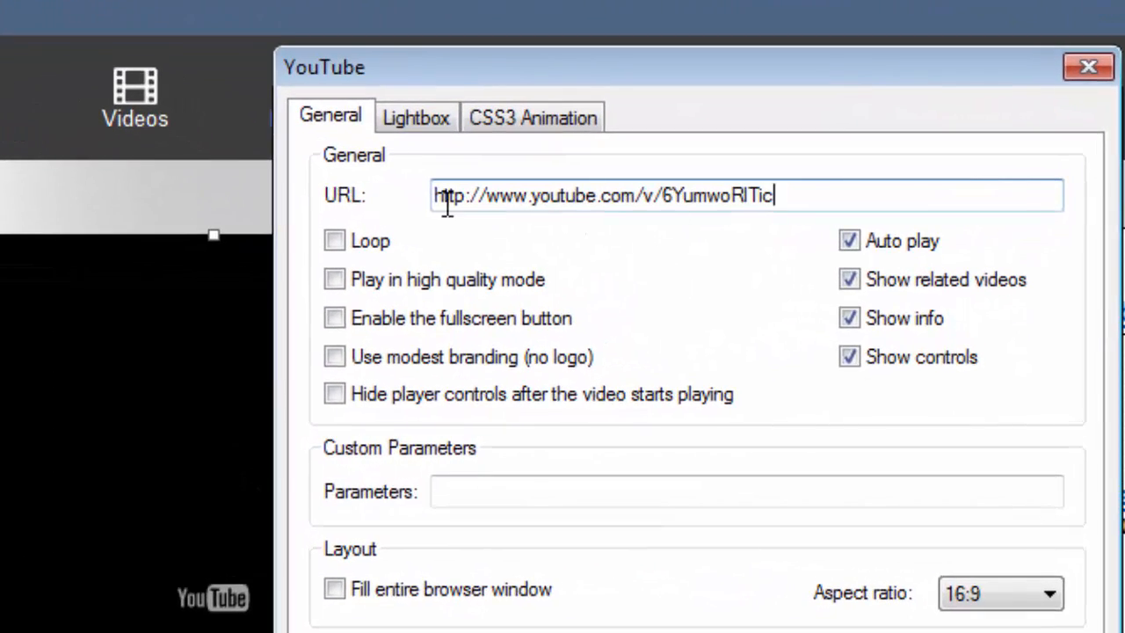
pyautogui.moveTo(712, 224)
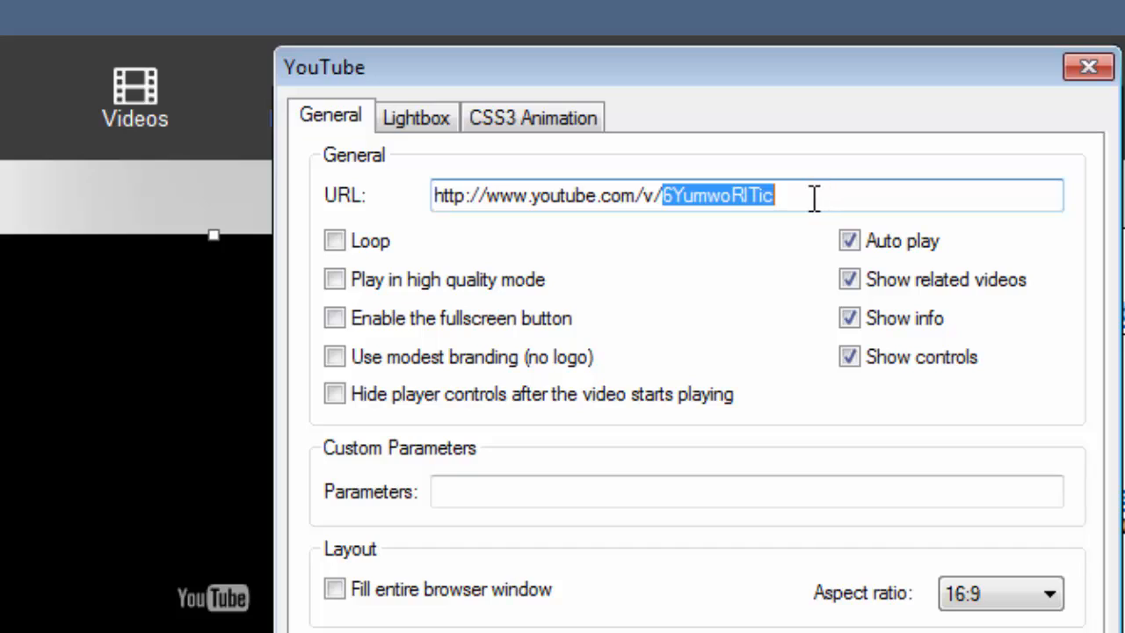
pyautogui.moveTo(745, 297)
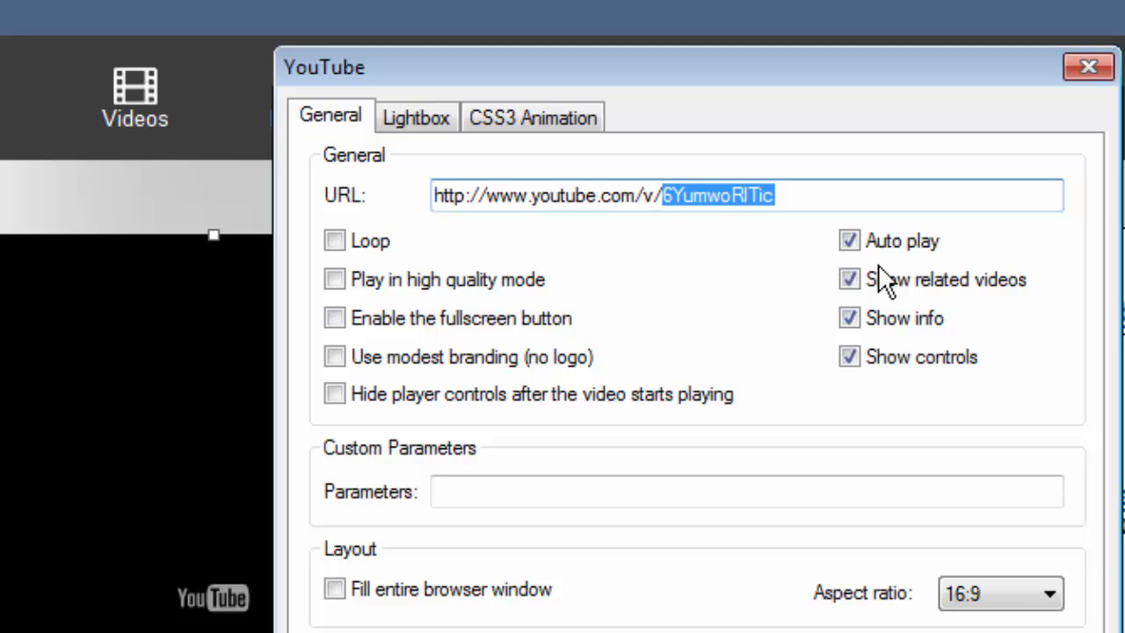
pyautogui.moveTo(916, 139)
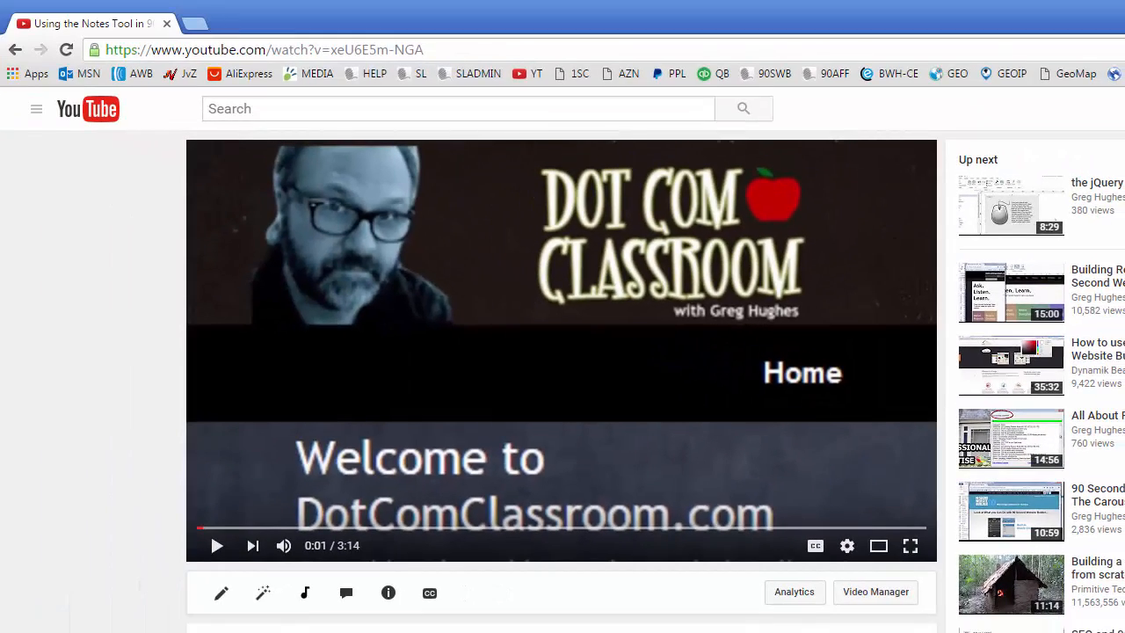
pyautogui.moveTo(437, 39)
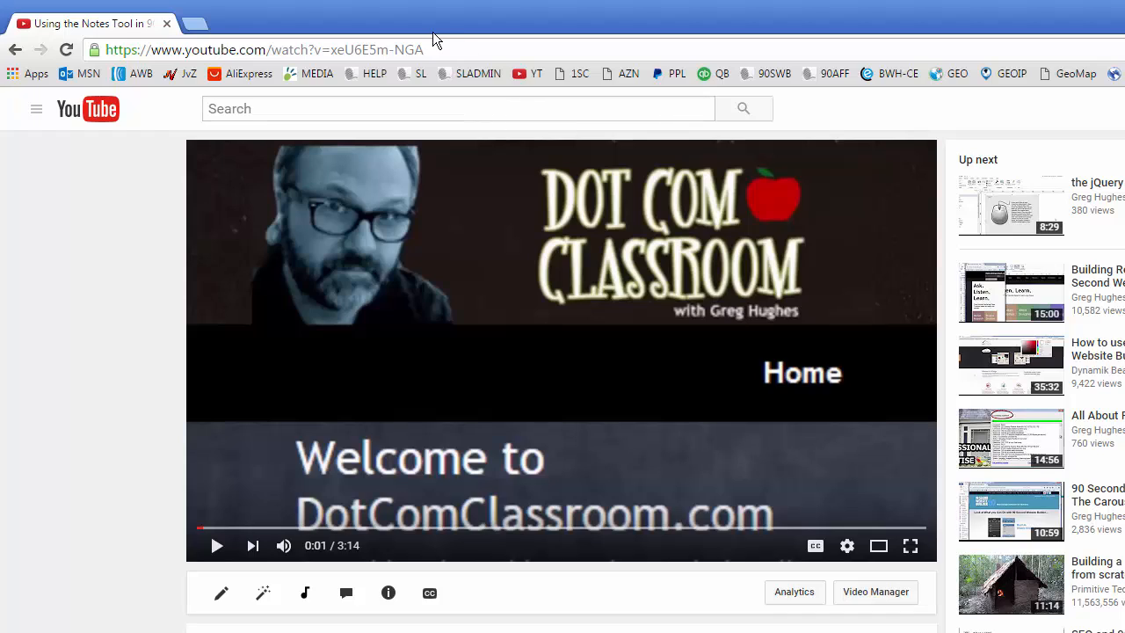
# Select the Notes Tool video ID in the address bar and show its share link
pyautogui.click(263, 49)
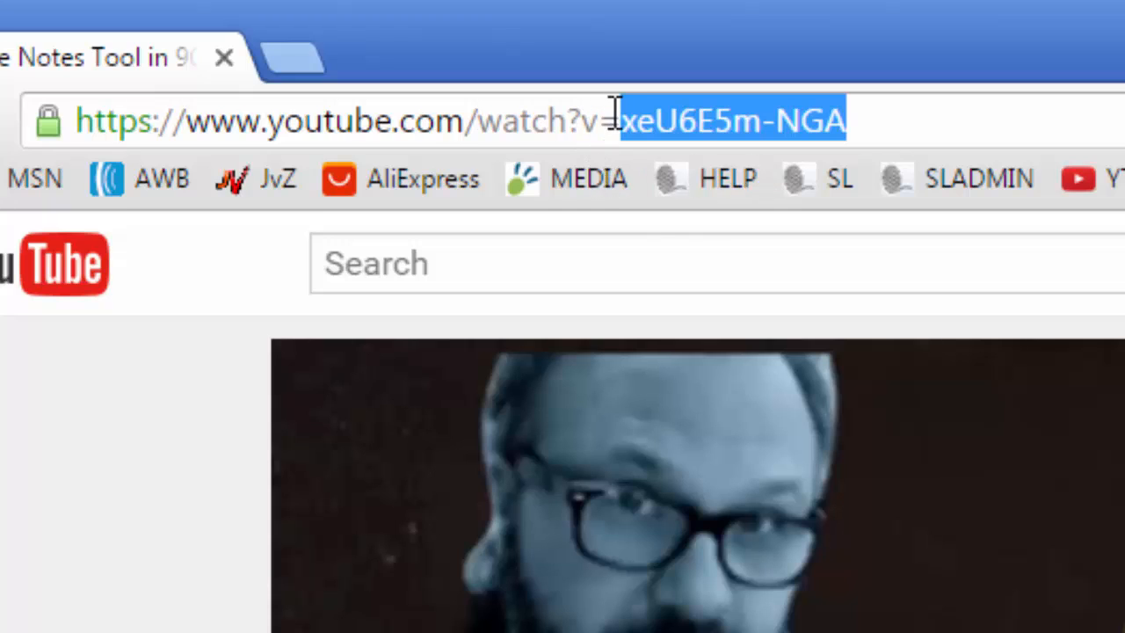
pyautogui.moveTo(804, 158)
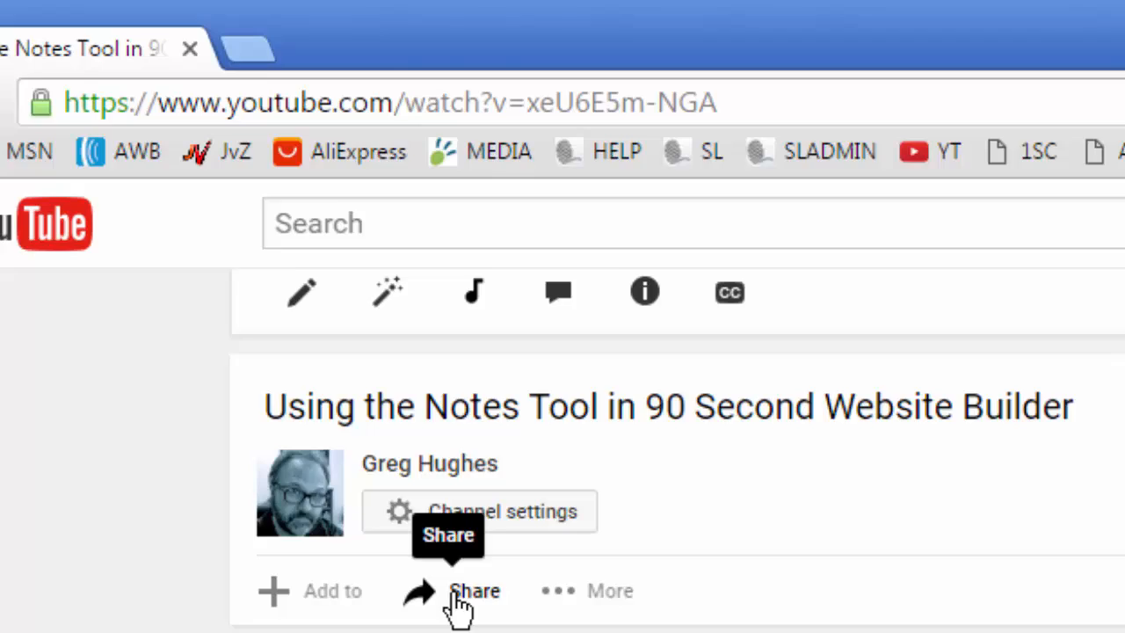
pyautogui.click(474, 590)
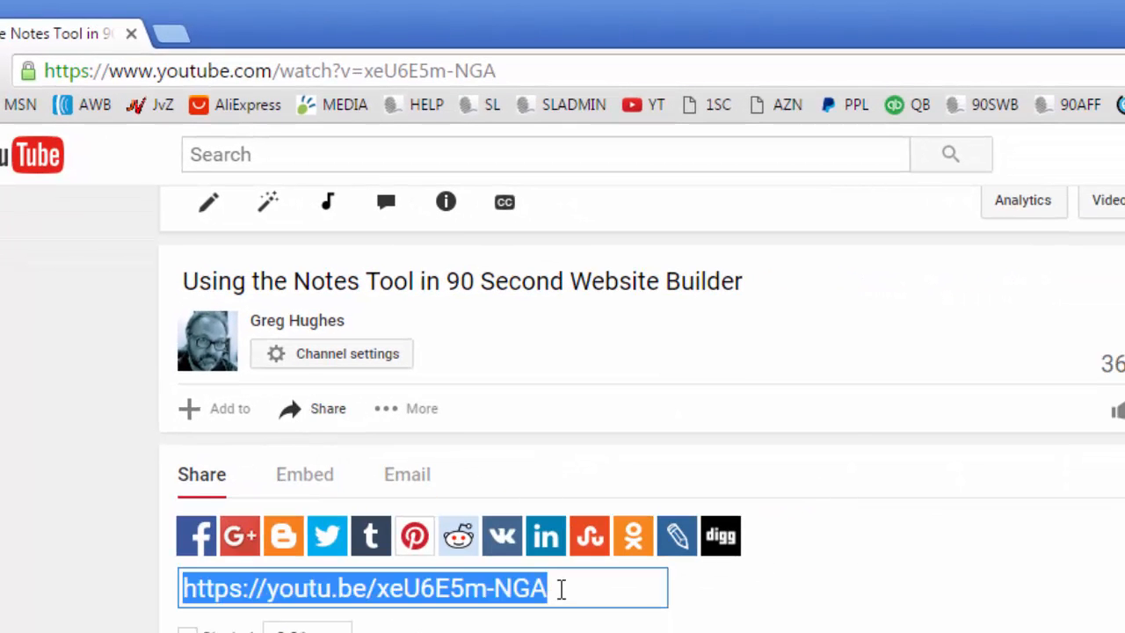
pyautogui.moveTo(458, 535)
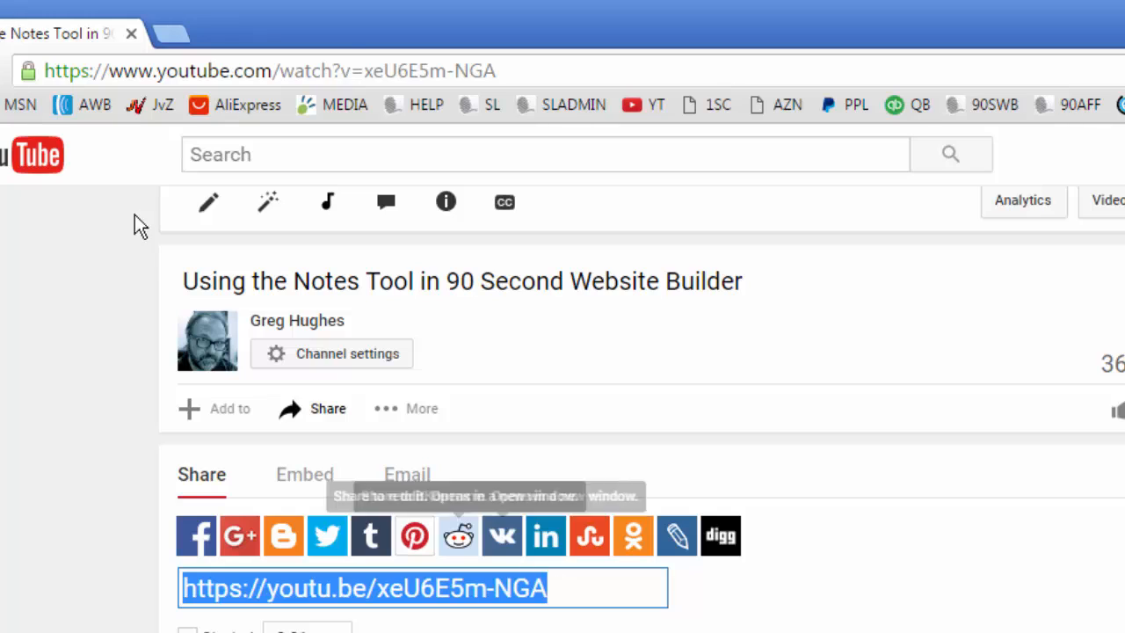
pyautogui.moveTo(281, 57)
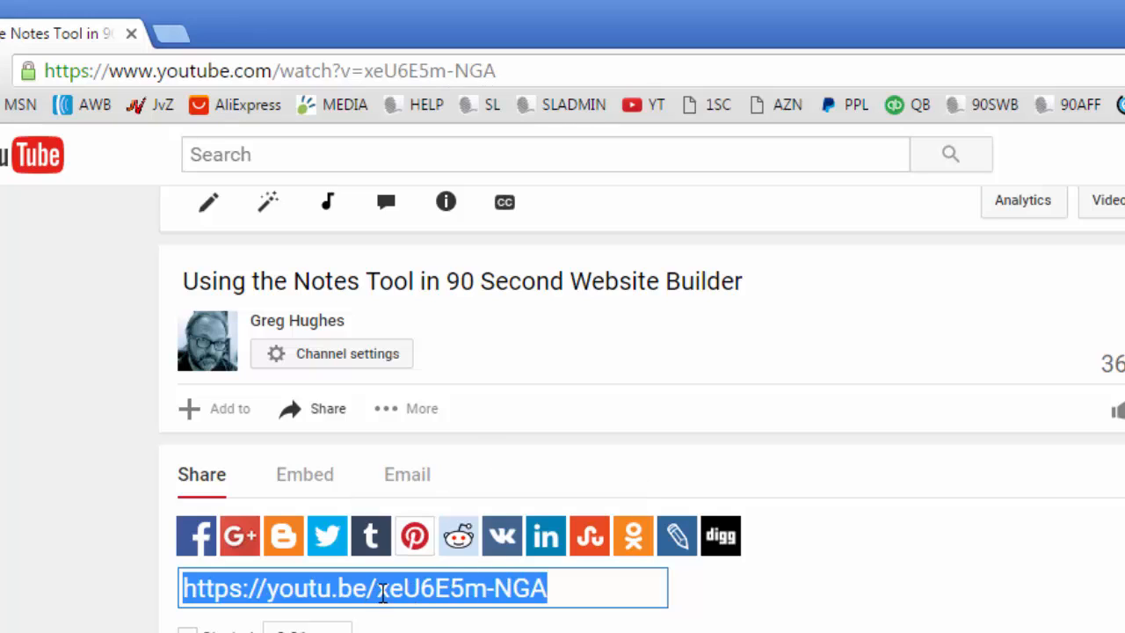
pyautogui.moveTo(416, 192)
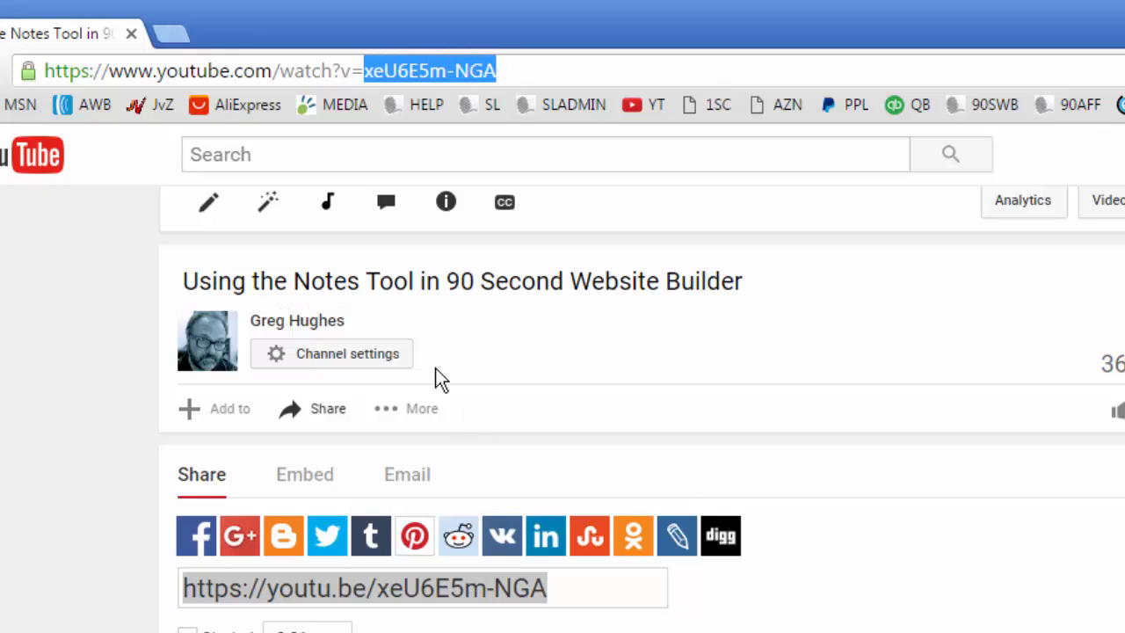
pyautogui.click(264, 70)
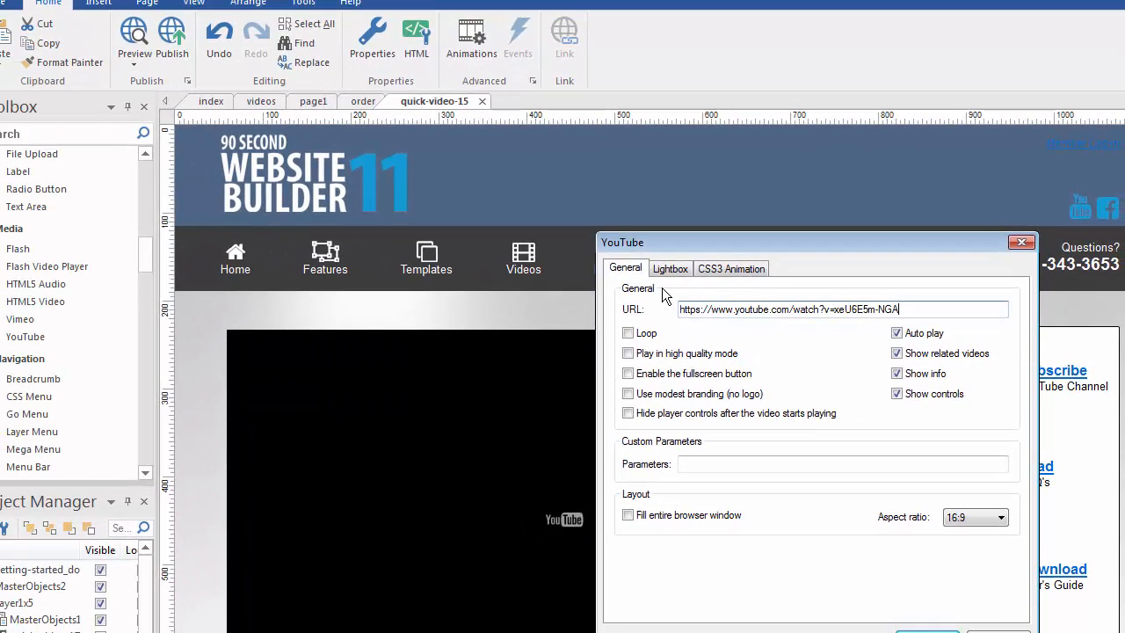
pyautogui.moveTo(850, 259)
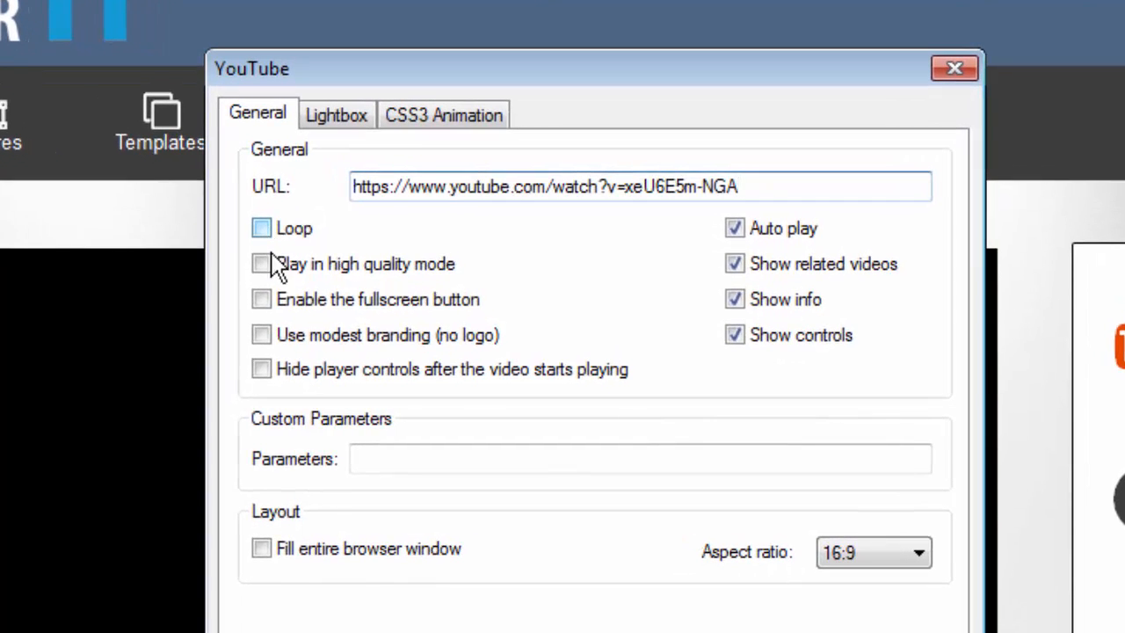
# Enable high quality, fullscreen, modest branding and hidden controls; disable autoplay and related videos
pyautogui.click(261, 264)
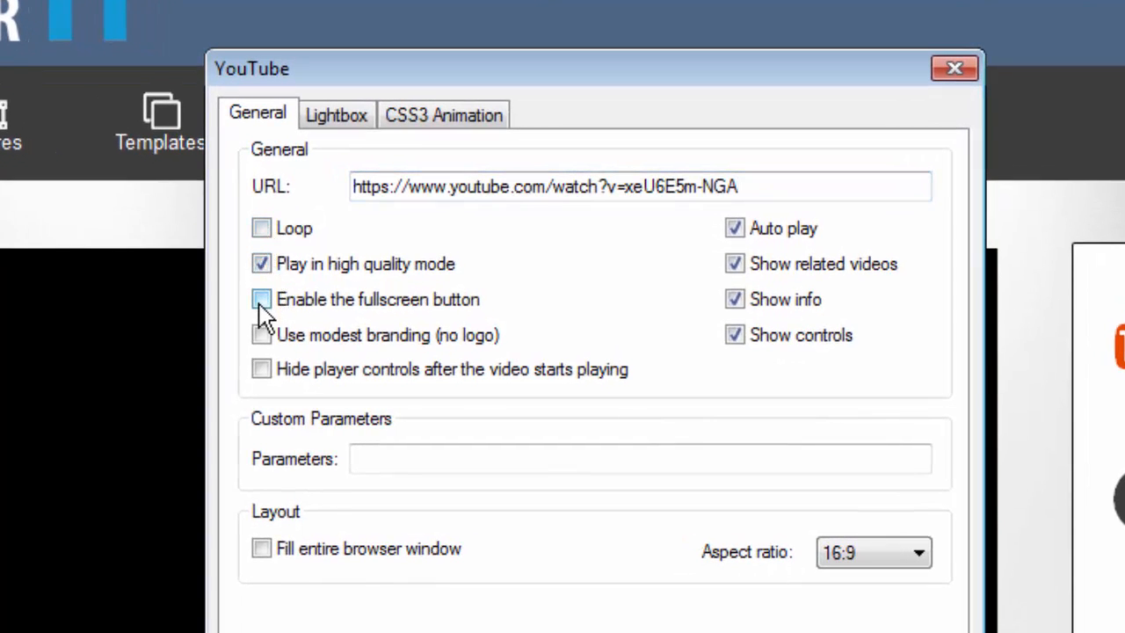
pyautogui.click(261, 298)
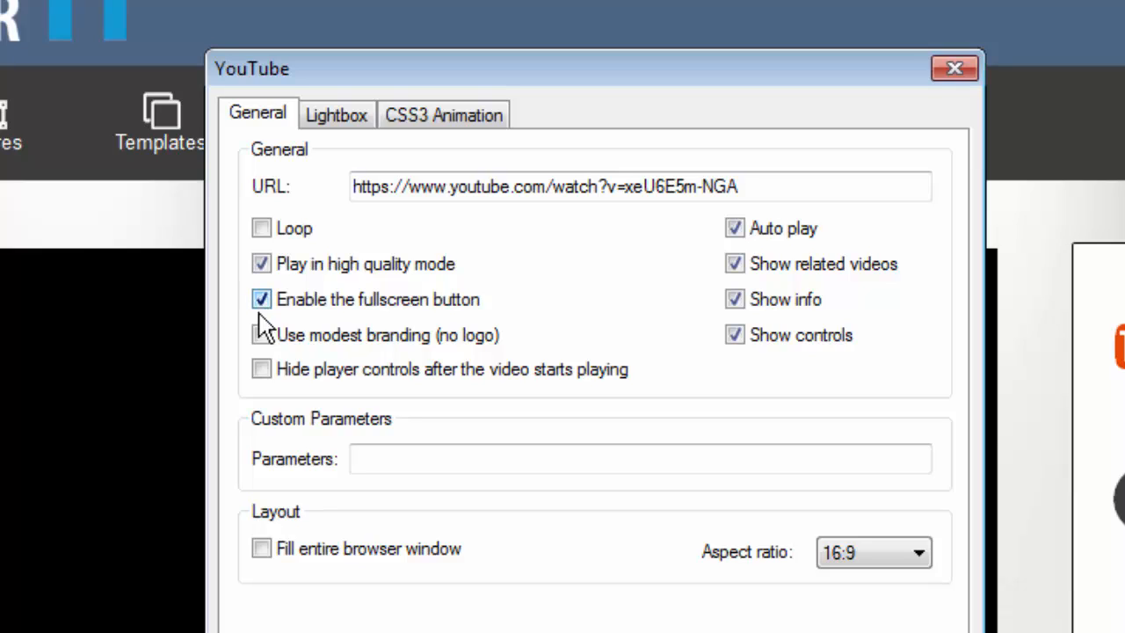
pyautogui.click(261, 335)
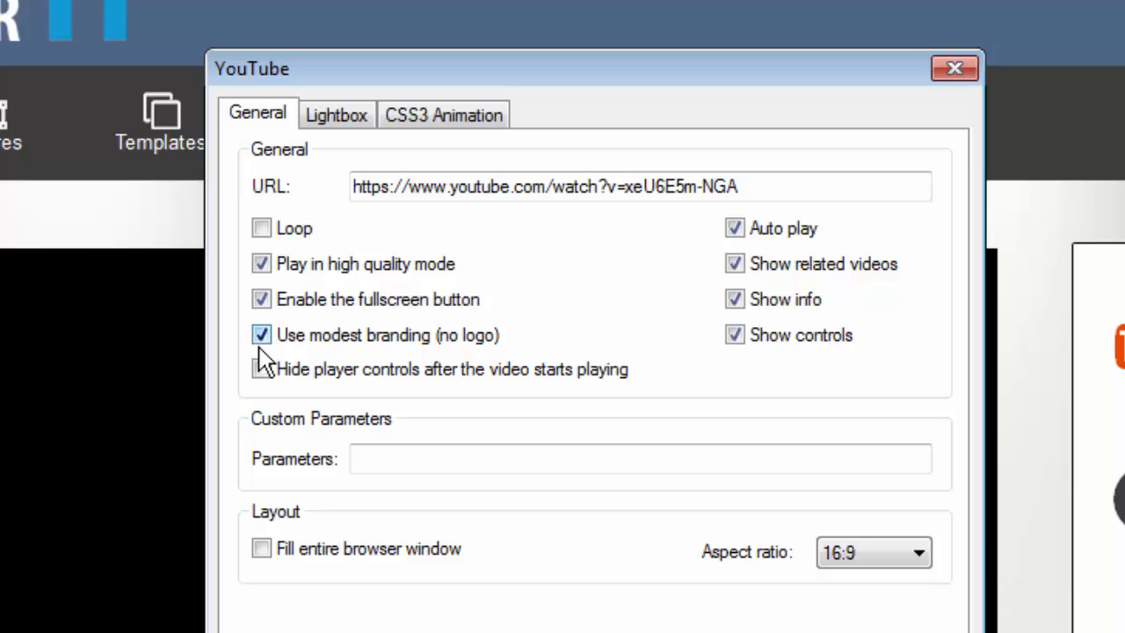
pyautogui.click(261, 368)
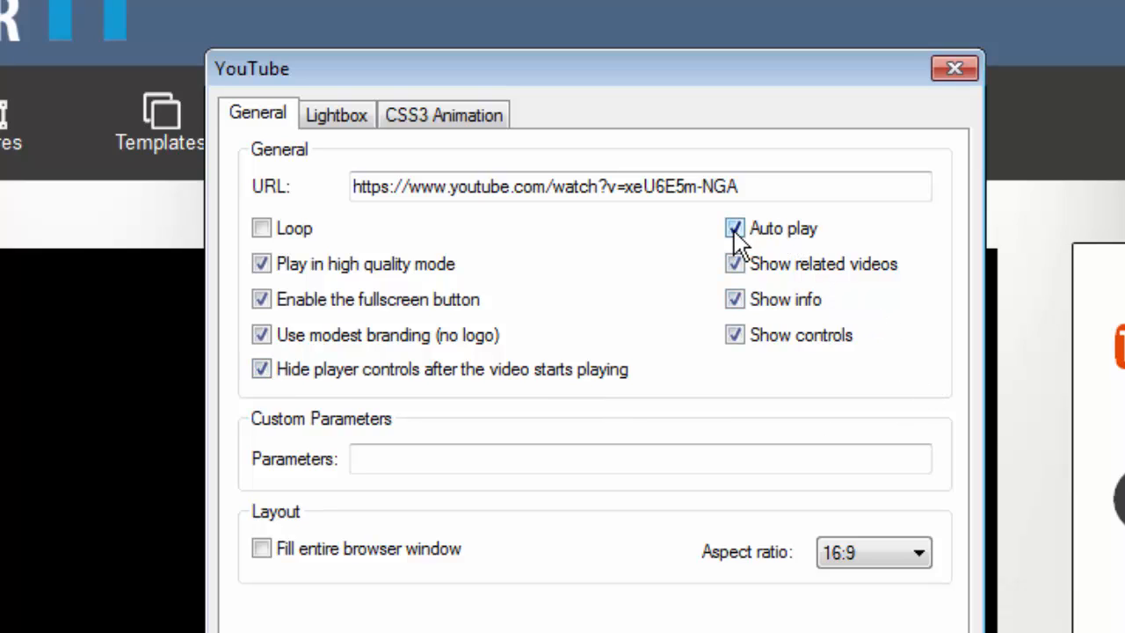
pyautogui.click(734, 229)
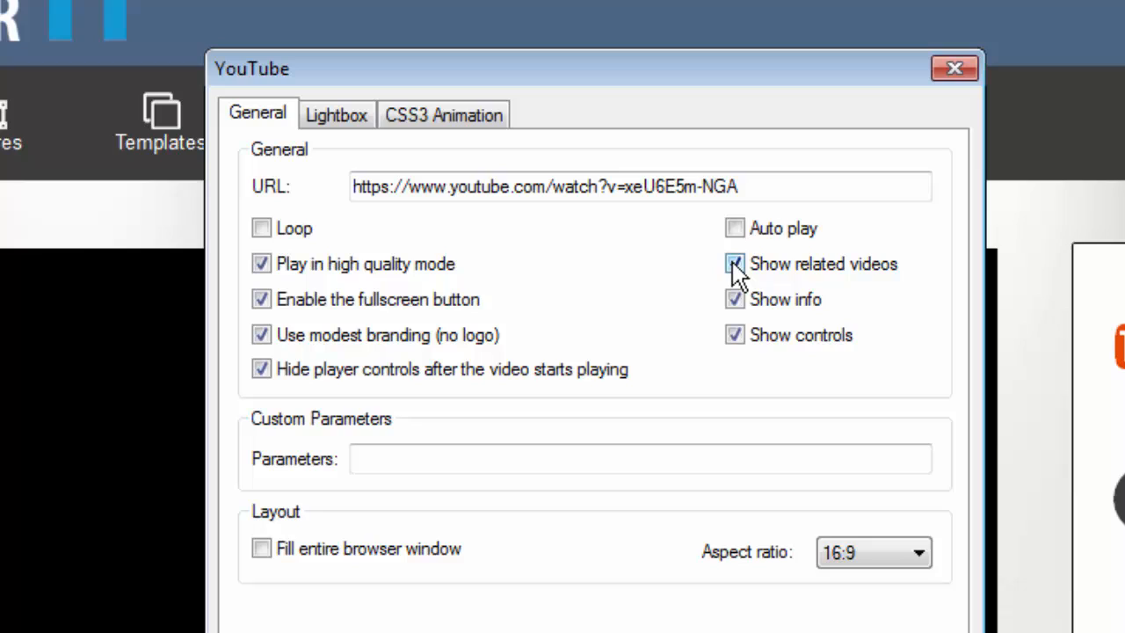
pyautogui.click(735, 264)
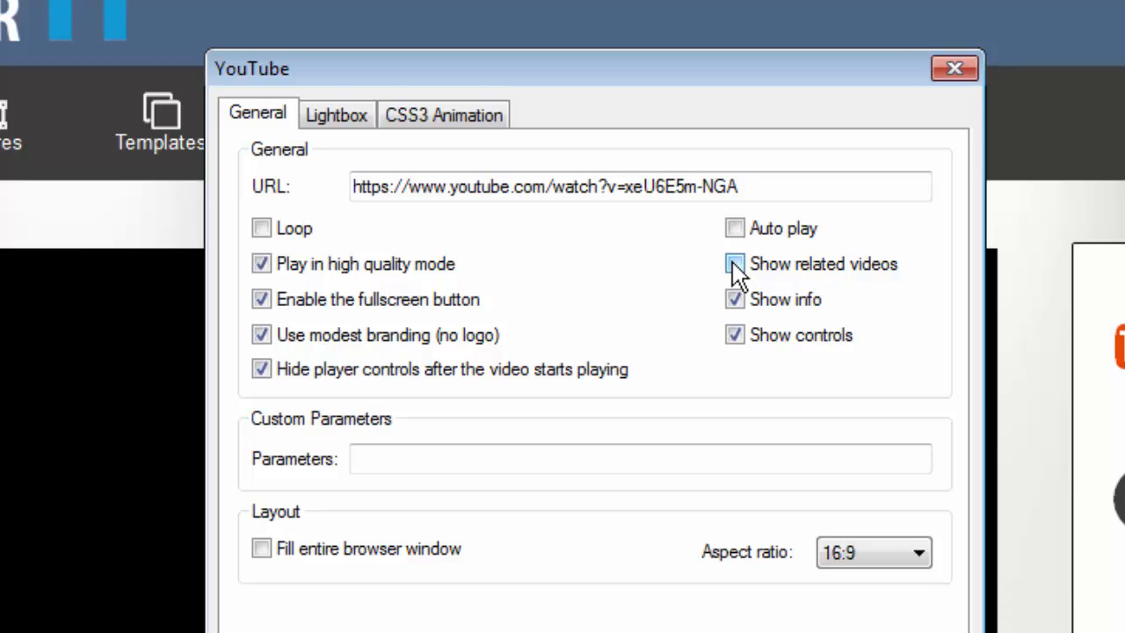
pyautogui.click(735, 264)
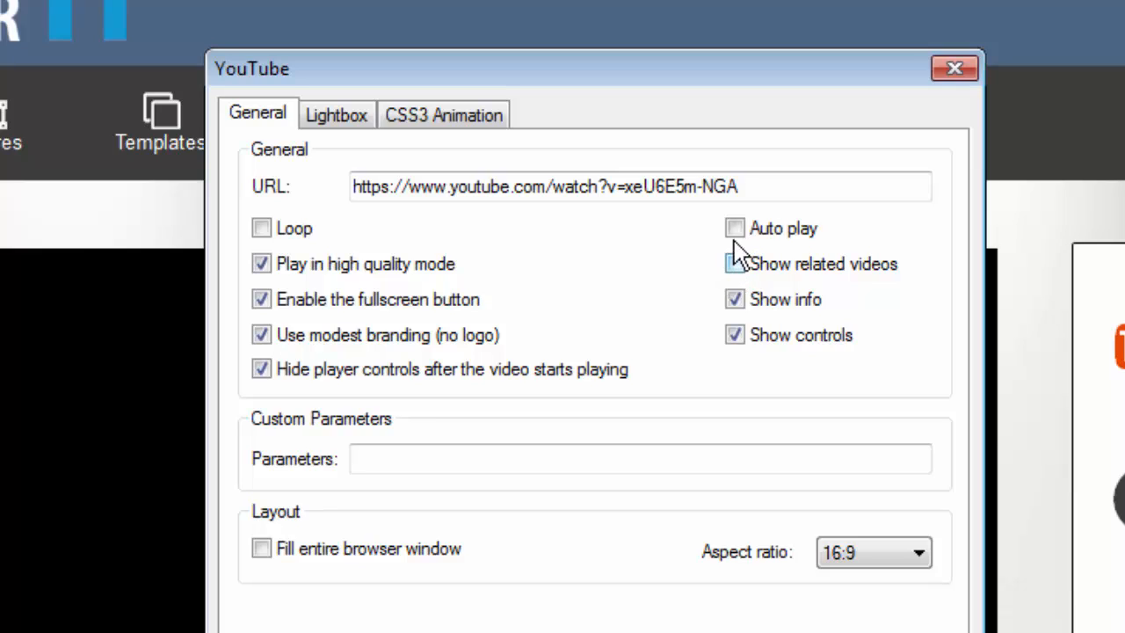
pyautogui.click(734, 263)
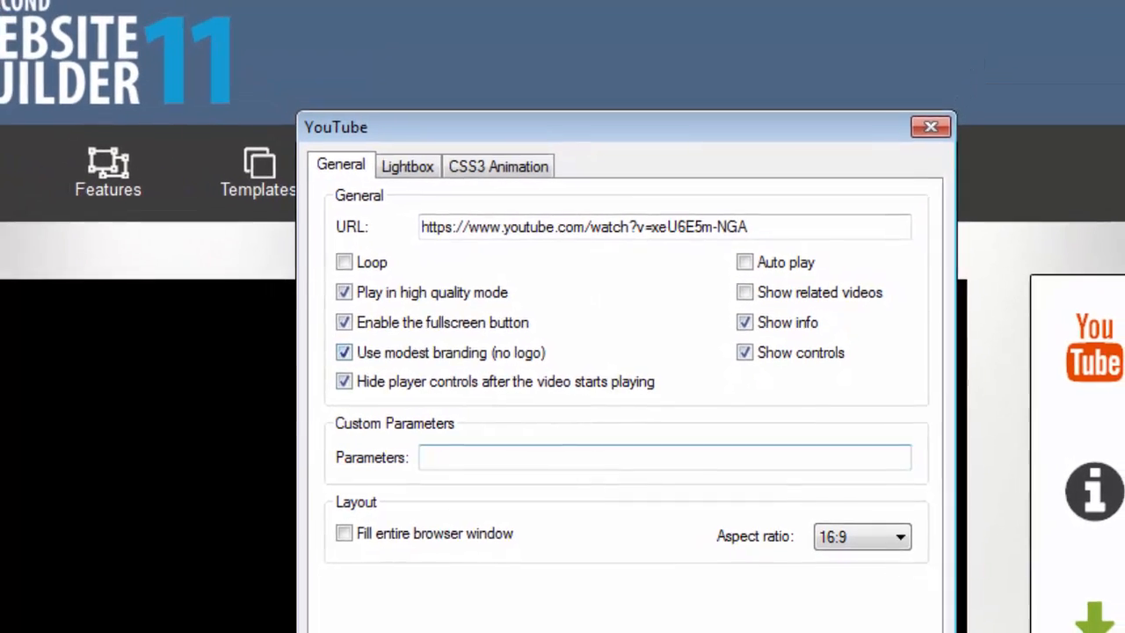
pyautogui.click(929, 126)
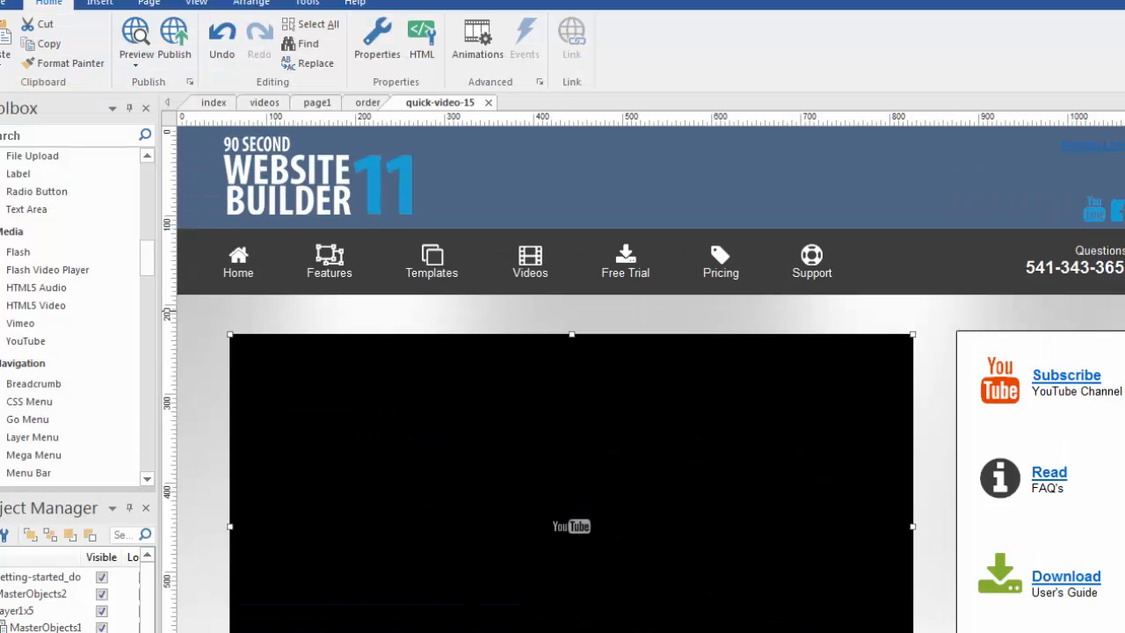
# Scroll down to the YouTube object on the quick-video-15 page
pyautogui.scroll(-3)
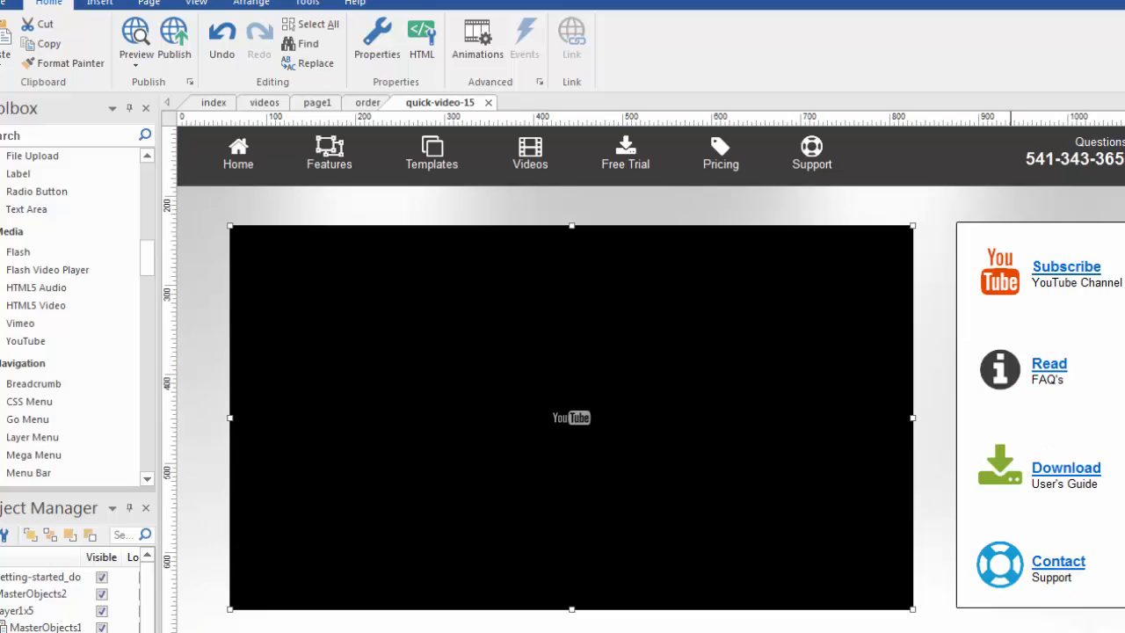
pyautogui.moveTo(606, 320)
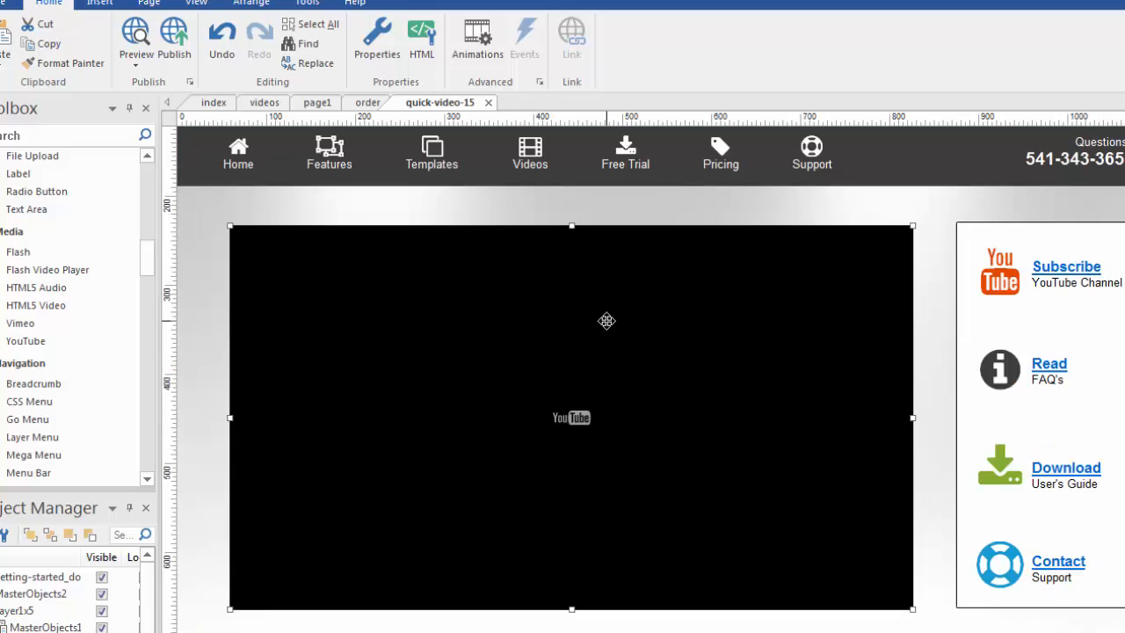
# Reopen the YouTube object's properties on the Lightbox tab
pyautogui.doubleClick(571, 417)
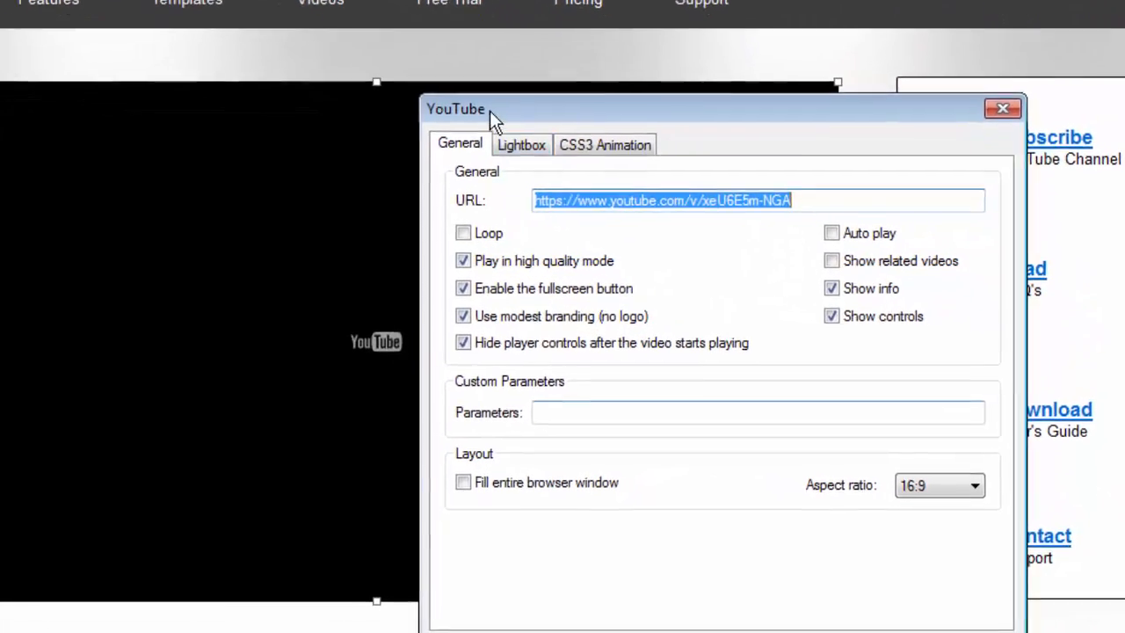
pyautogui.click(520, 144)
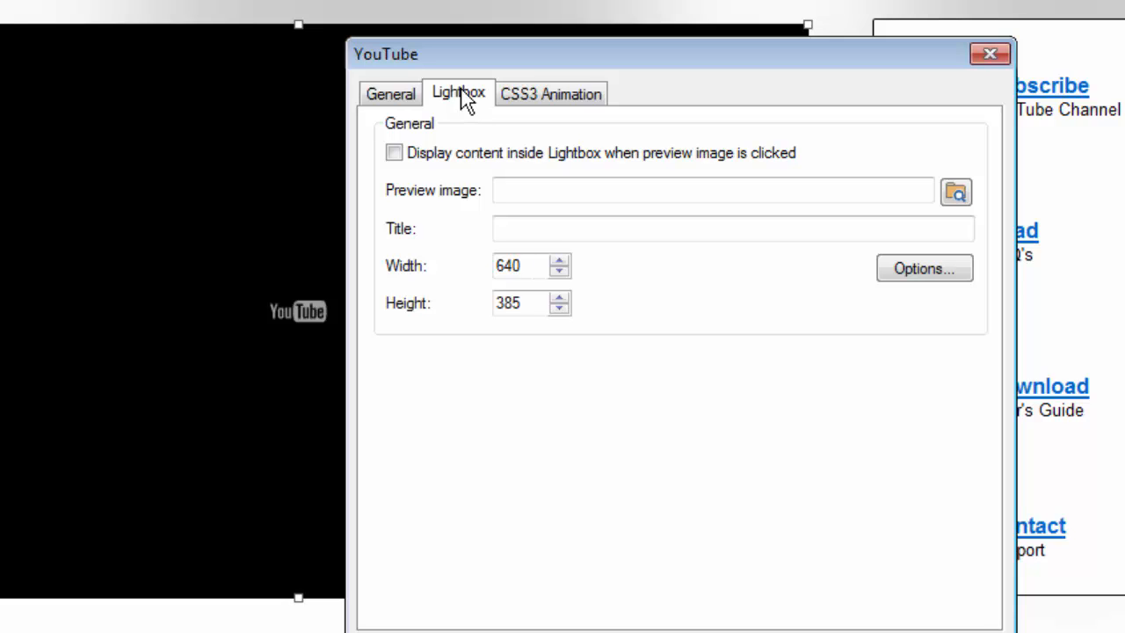
pyautogui.moveTo(481, 104)
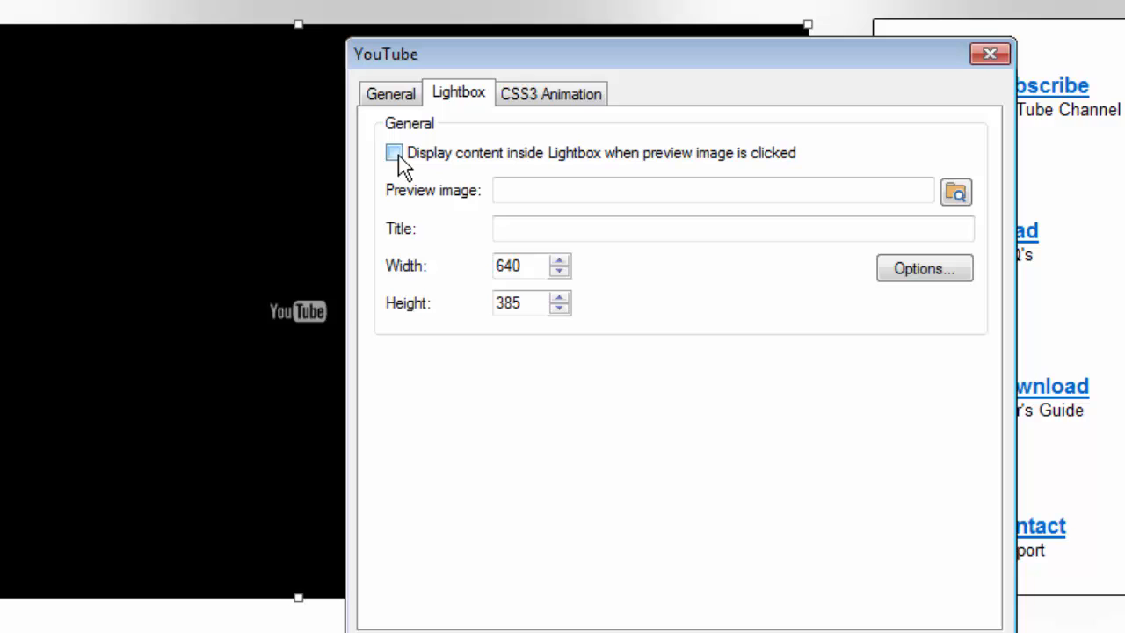
# Enable lightbox display using the mobile_153x128 tablet-and-hand image as preview
pyautogui.click(394, 152)
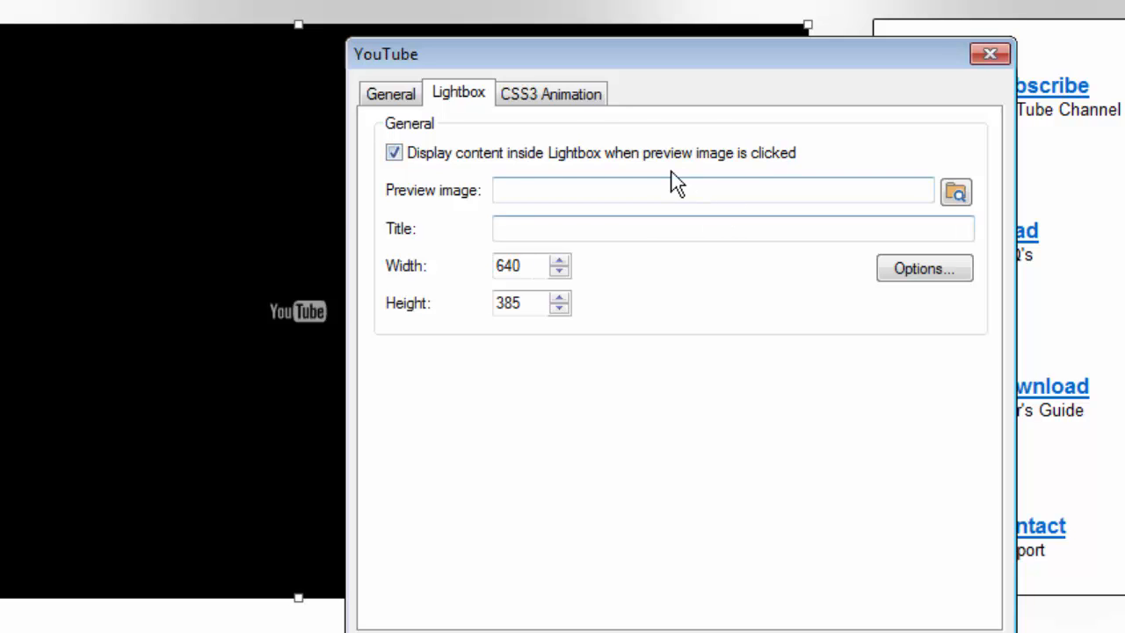
pyautogui.moveTo(487, 158)
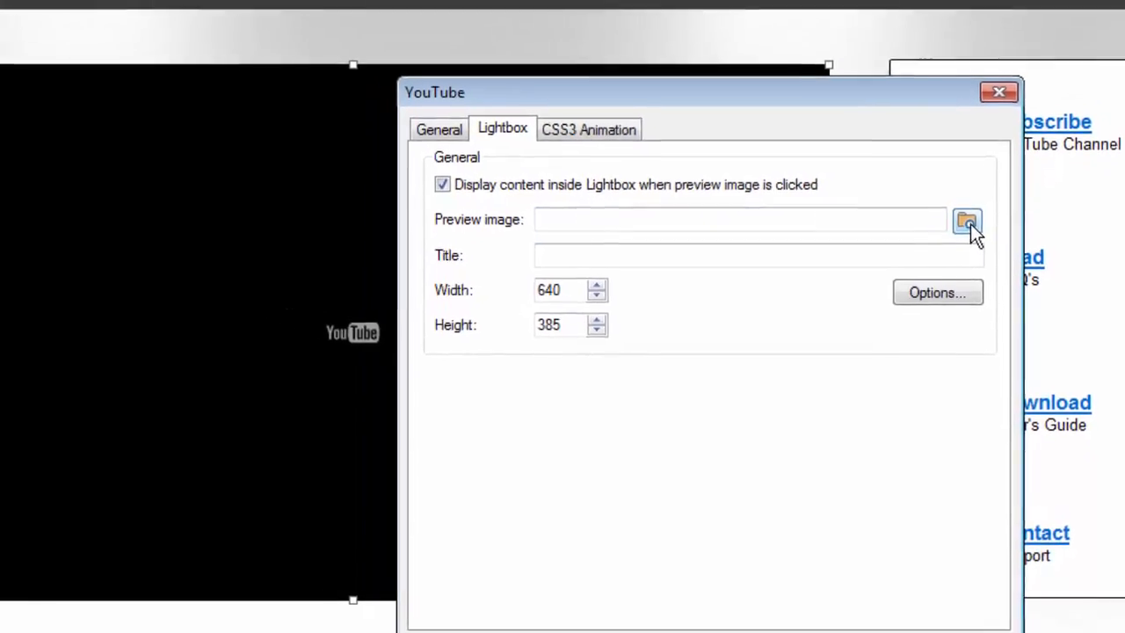
pyautogui.click(967, 219)
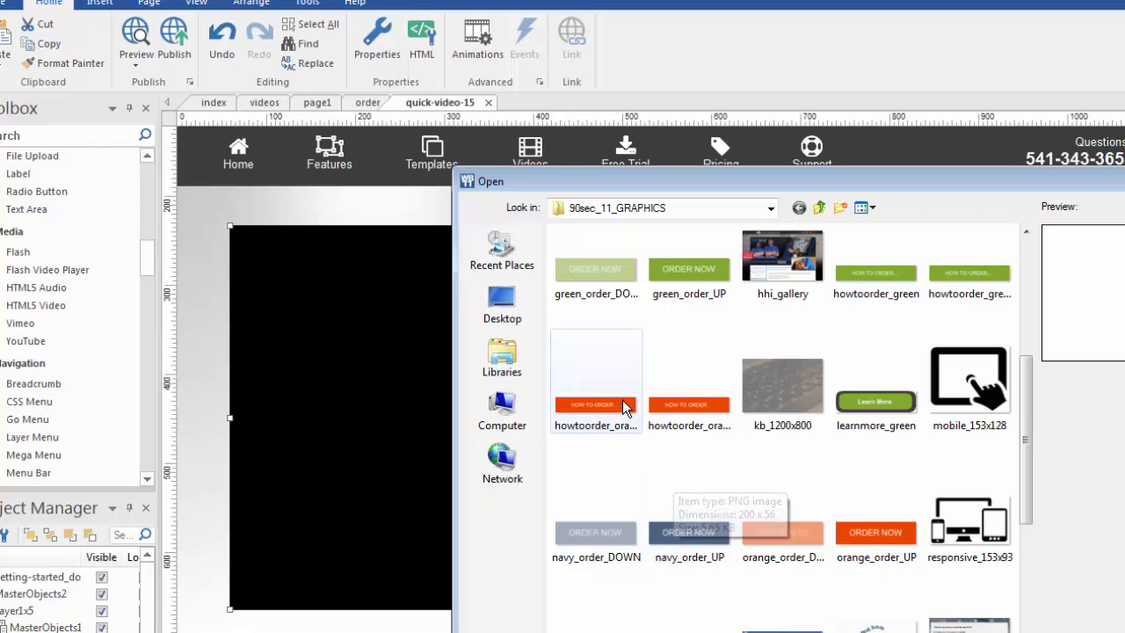
pyautogui.click(969, 380)
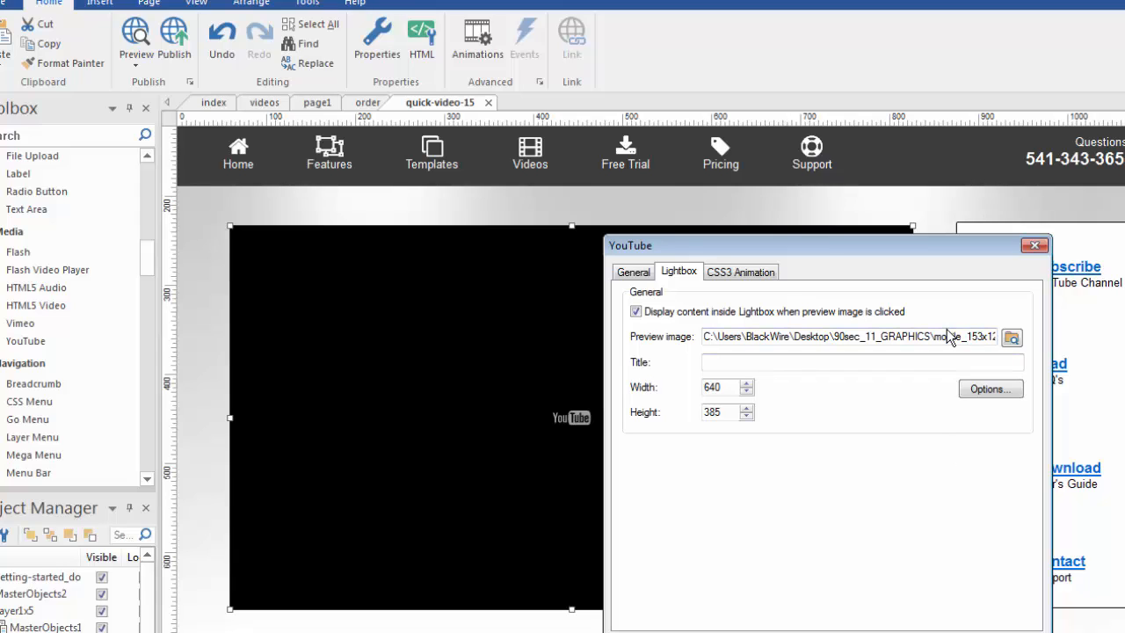
pyautogui.click(848, 336)
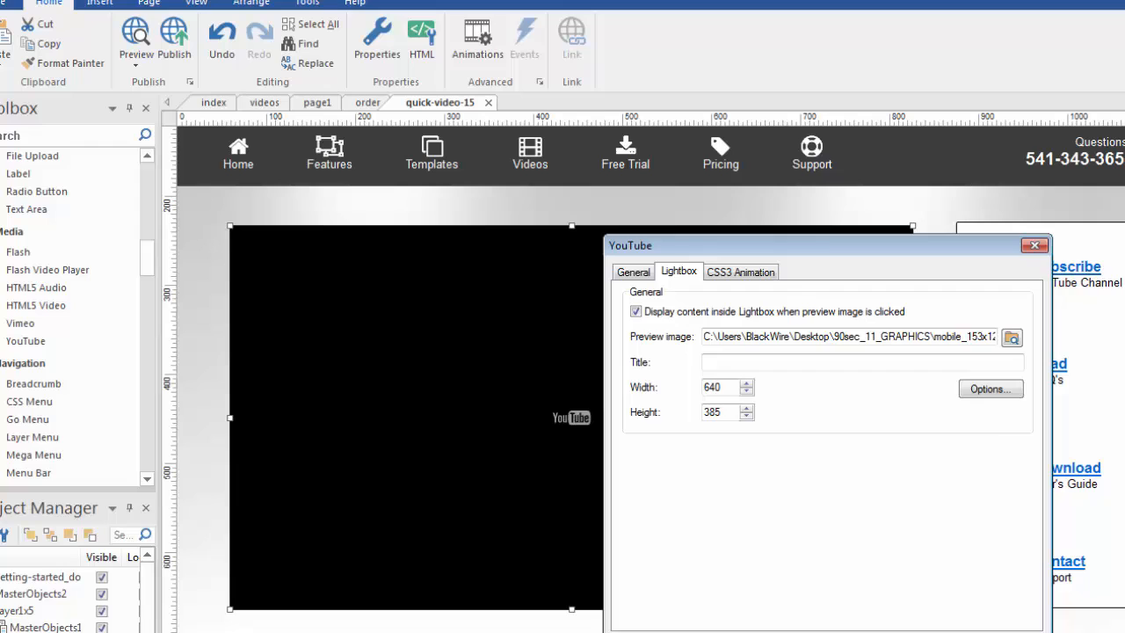
pyautogui.click(1034, 245)
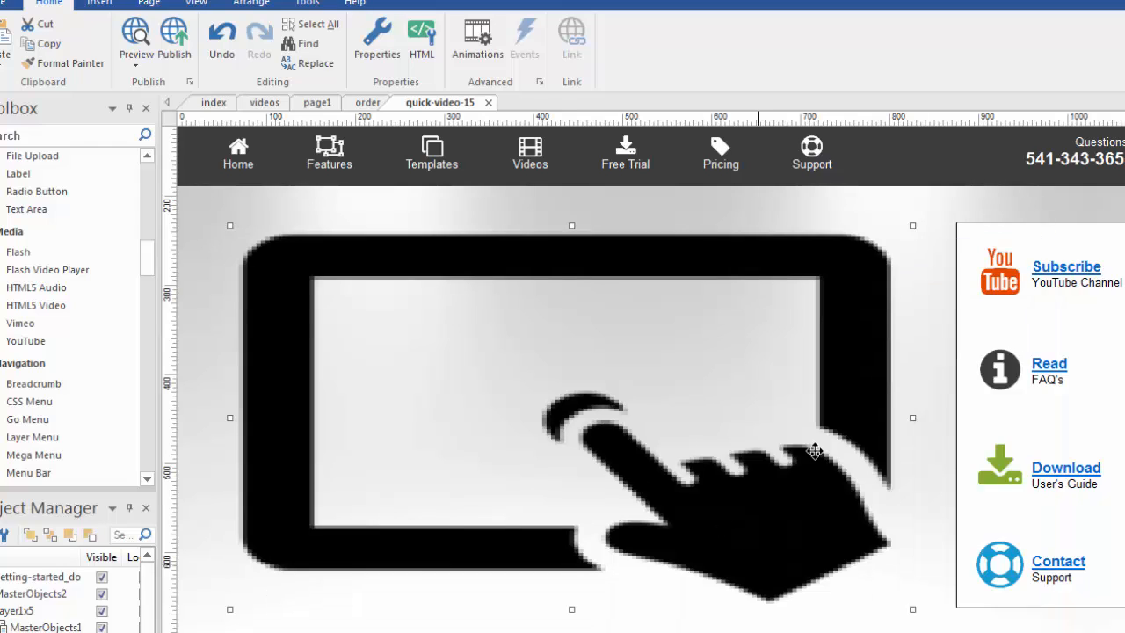
pyautogui.moveTo(782, 516)
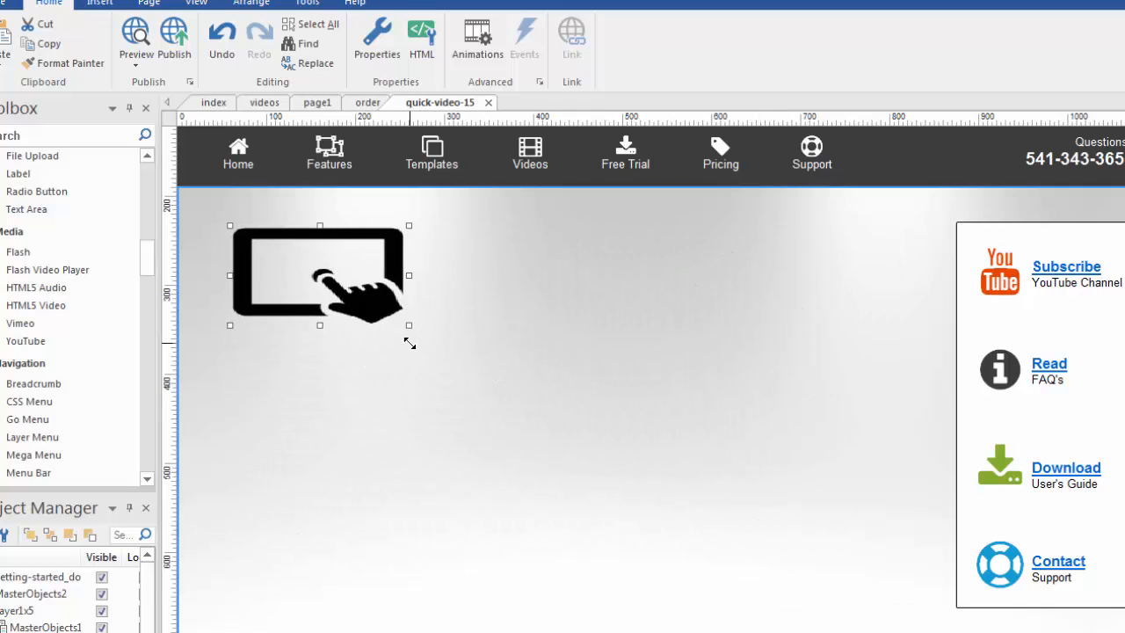
# Move the preview image toward the page middle and preview the page
pyautogui.moveTo(319, 275); pyautogui.dragTo(534, 378)
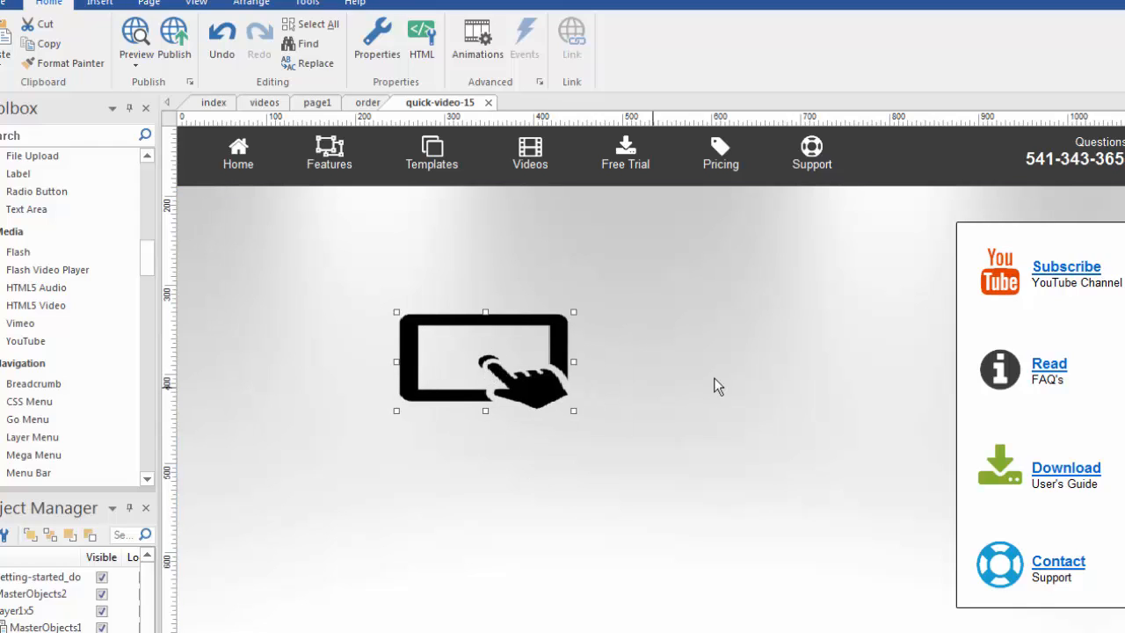
pyautogui.moveTo(485, 360); pyautogui.dragTo(448, 363)
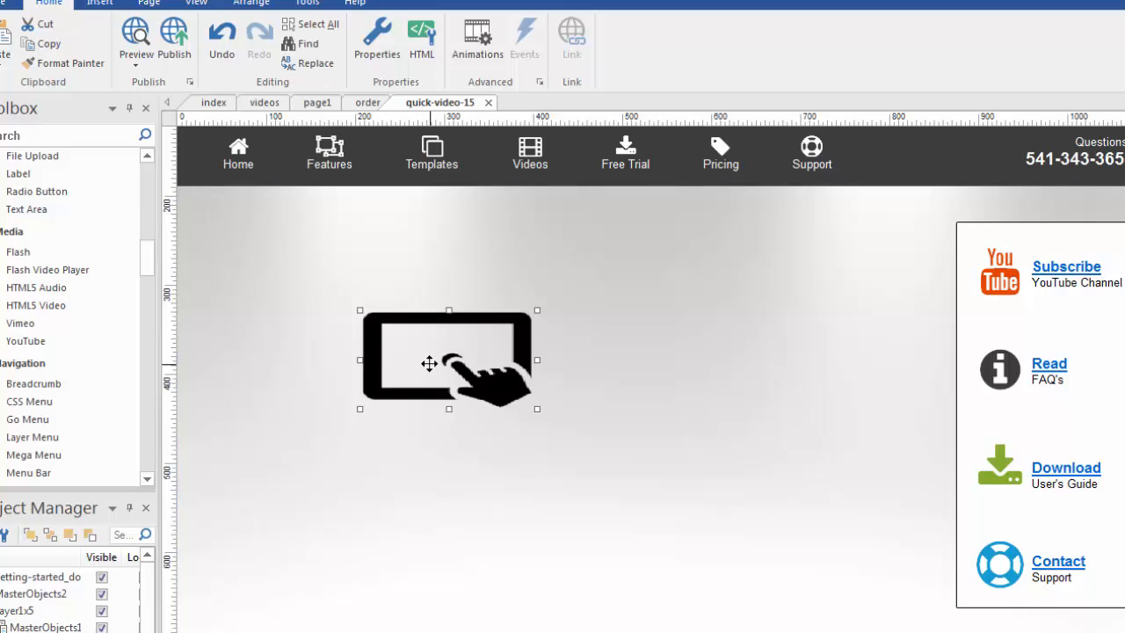
pyautogui.click(136, 35)
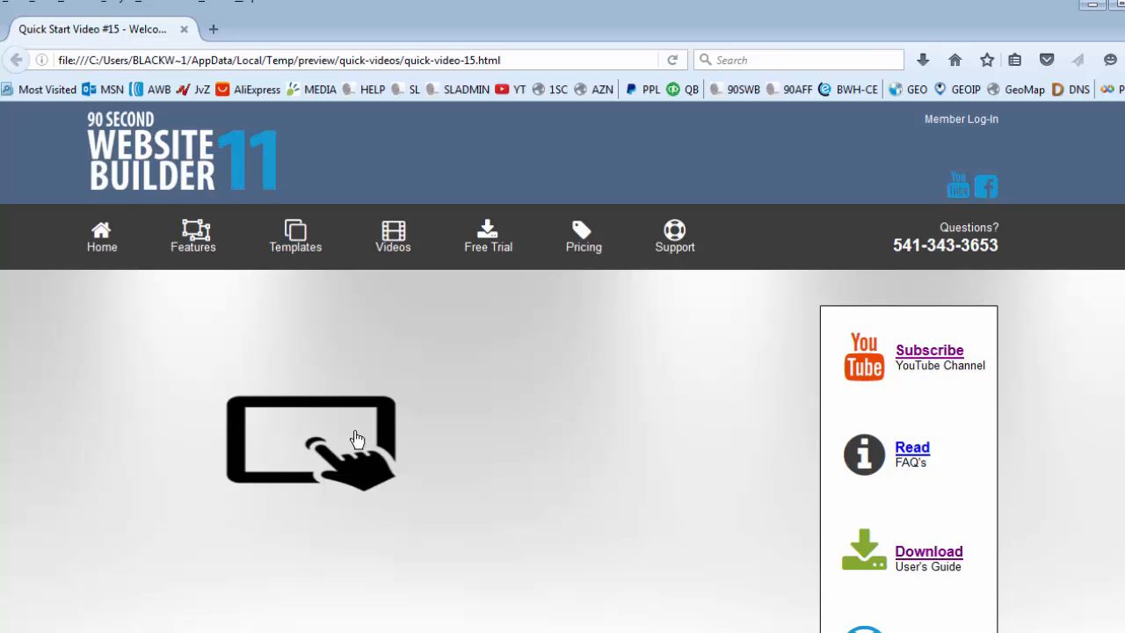
# Play the Notes Tool video from the tablet image's lightbox, then close the lightbox
pyautogui.click(311, 439)
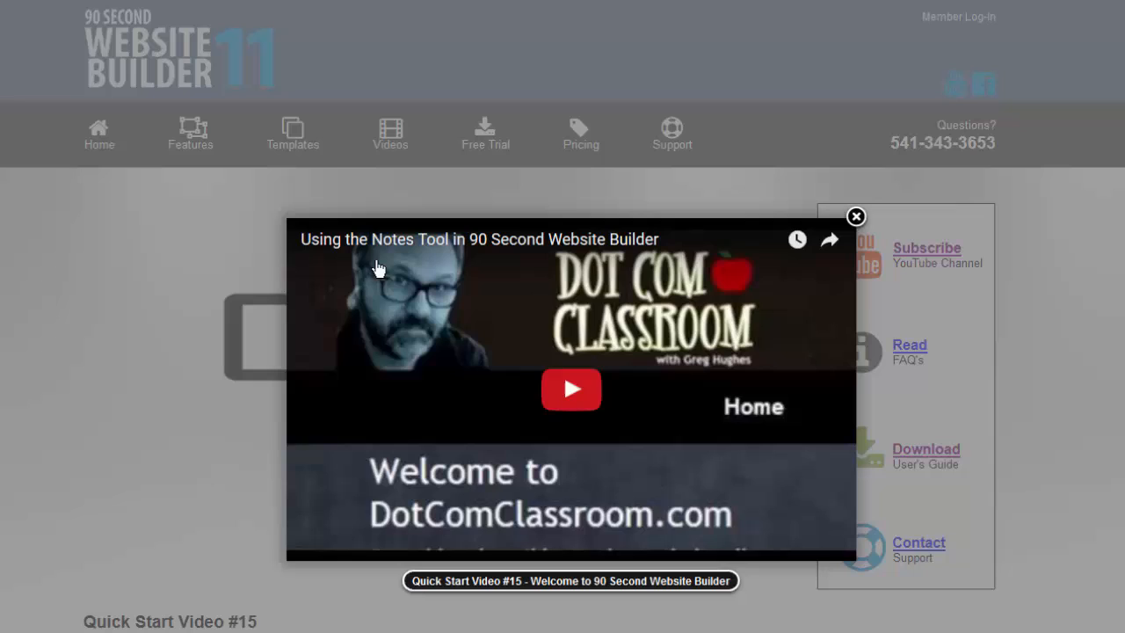
pyautogui.moveTo(841, 313)
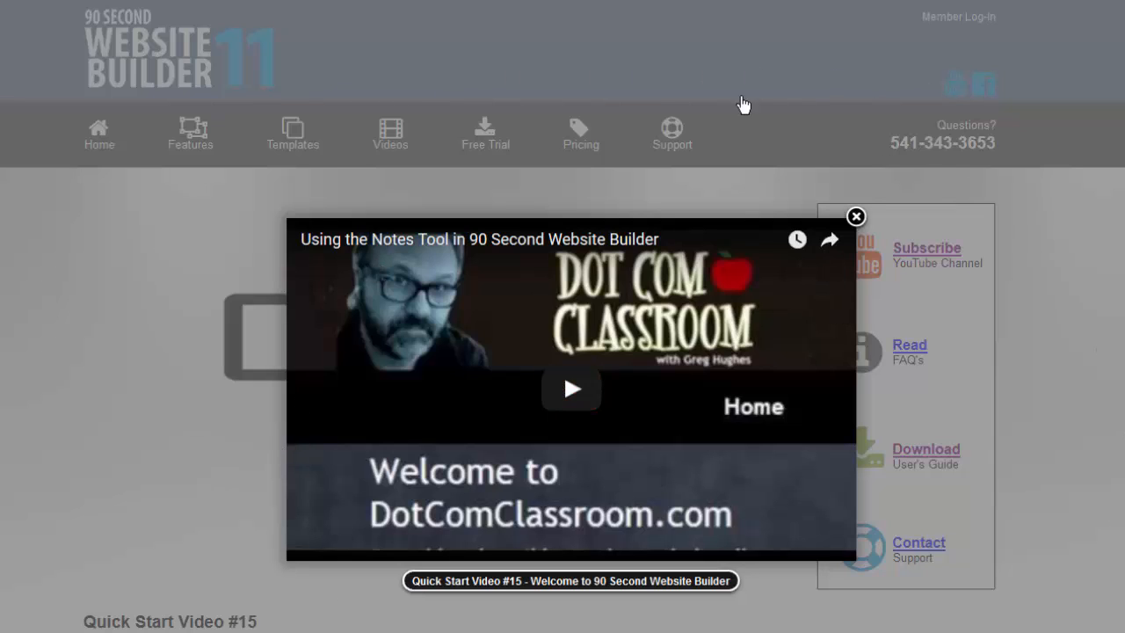
pyautogui.moveTo(663, 110)
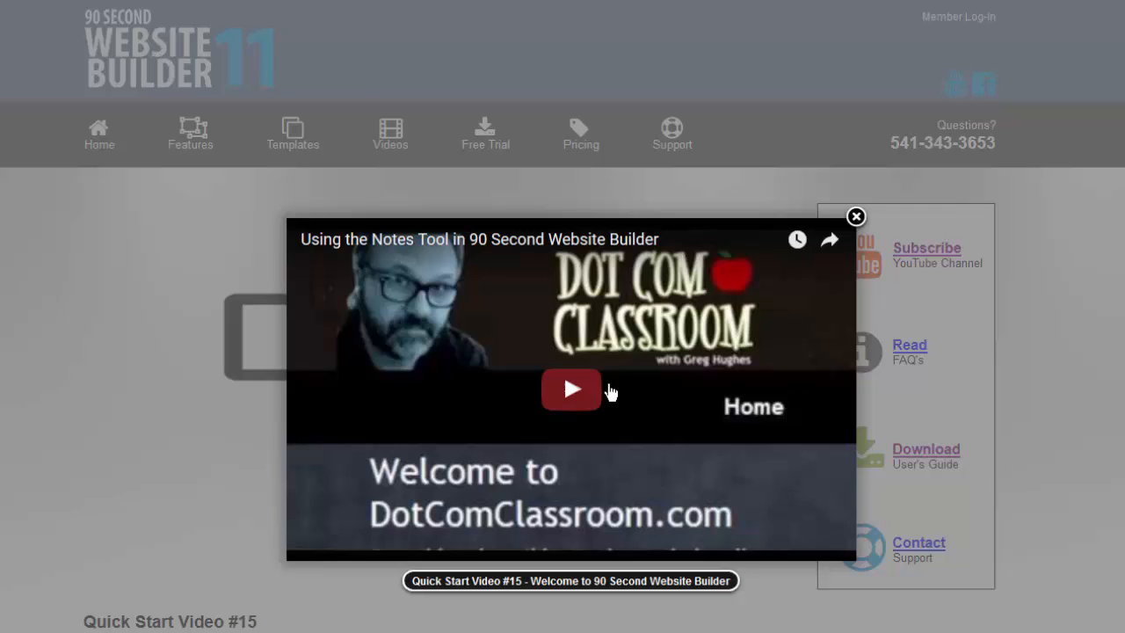
pyautogui.click(571, 389)
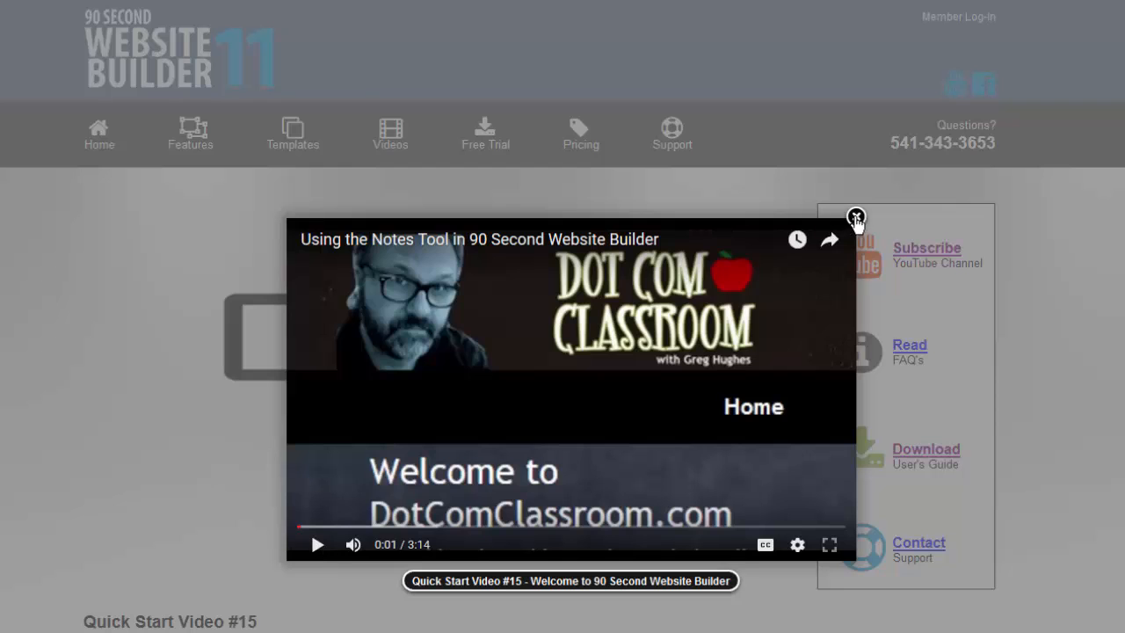
pyautogui.click(855, 217)
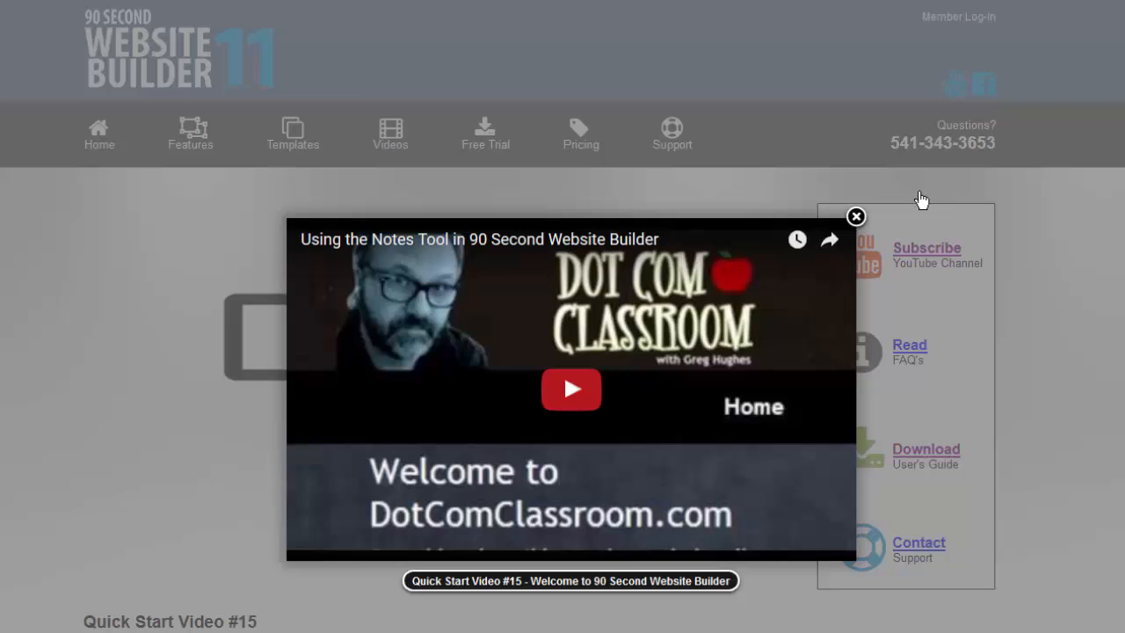
pyautogui.click(855, 216)
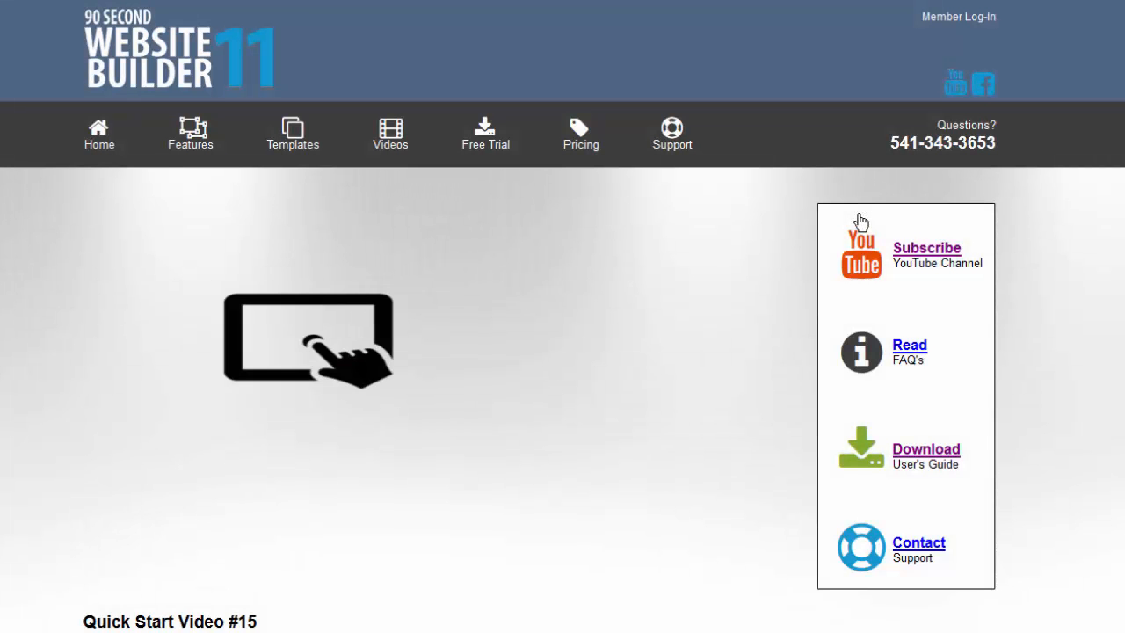
pyautogui.moveTo(329, 349)
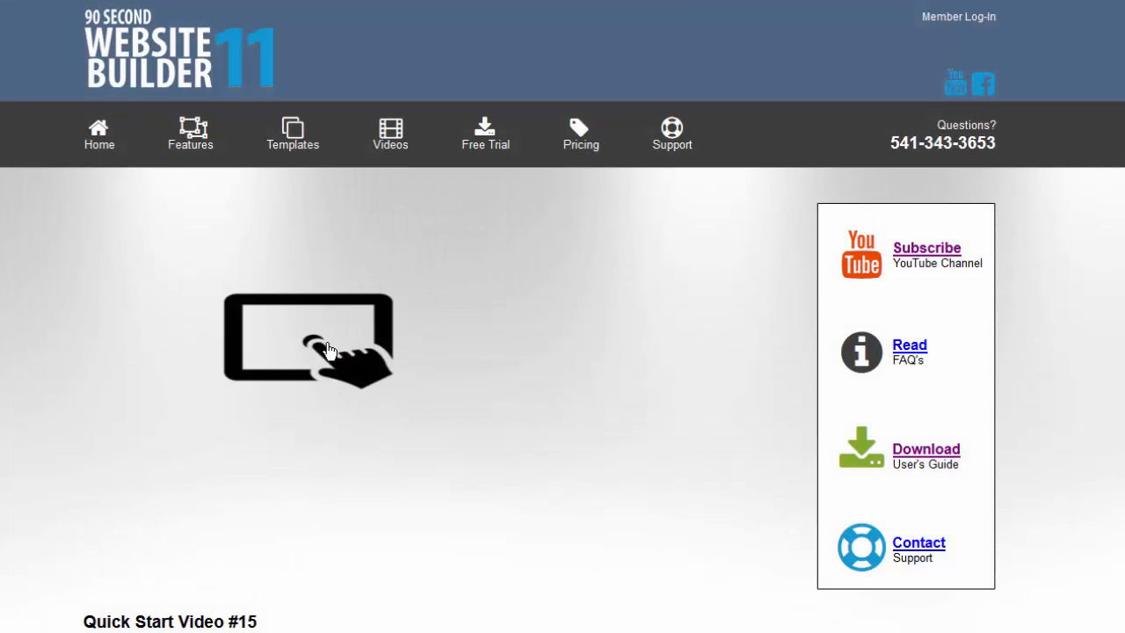
pyautogui.moveTo(826, 207)
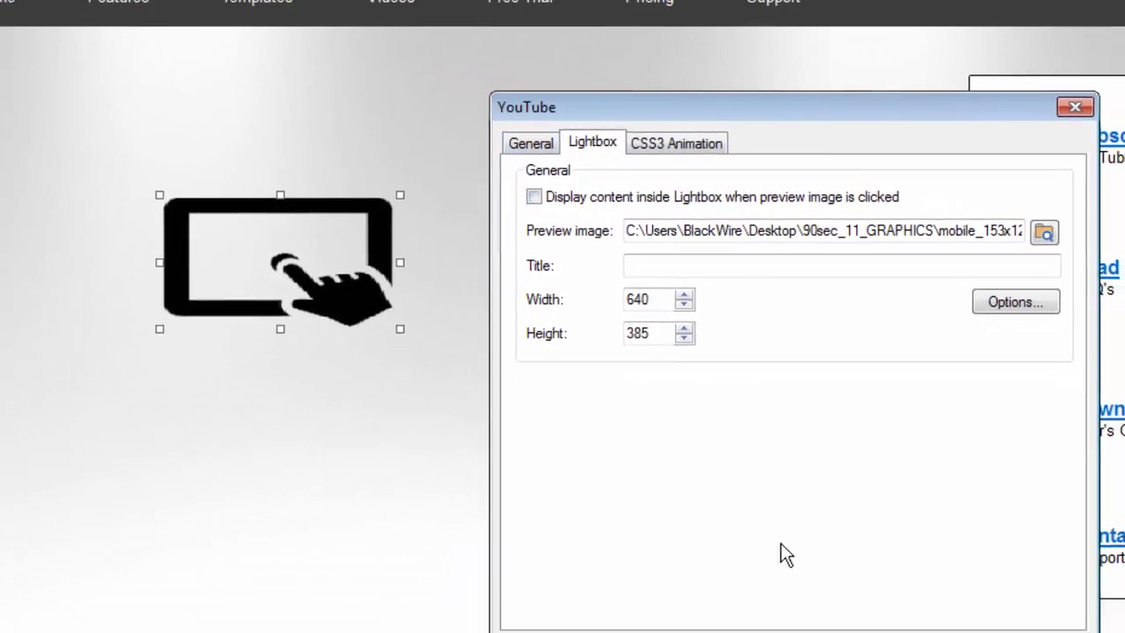
# Close the settings with lightbox off and drag the YouTube block larger
pyautogui.click(1074, 106)
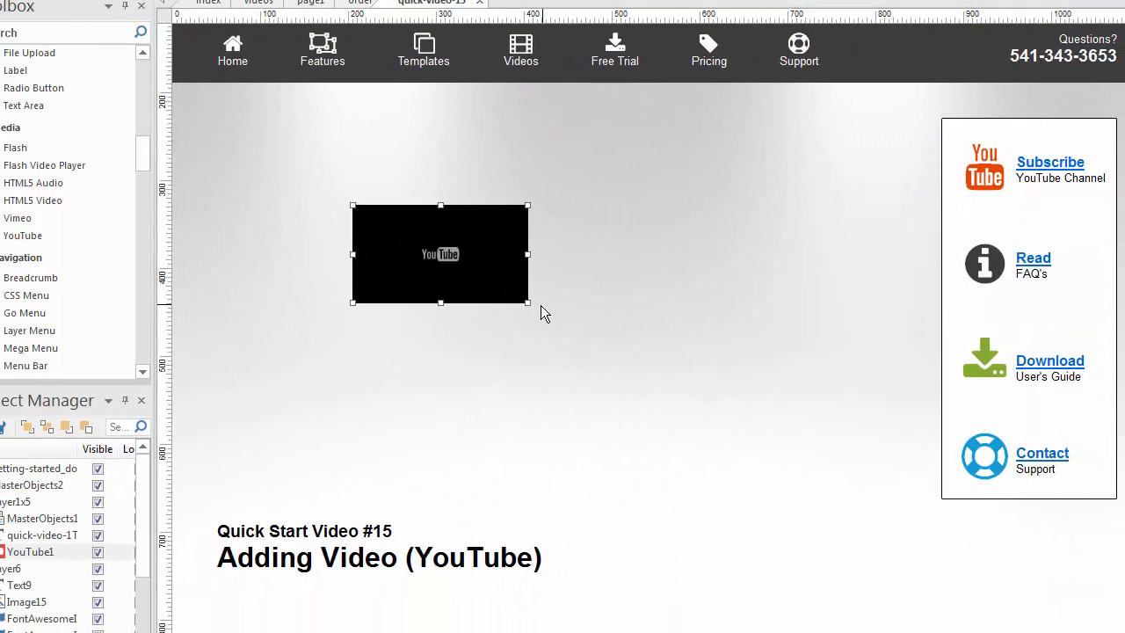
pyautogui.moveTo(528, 304); pyautogui.dragTo(839, 477)
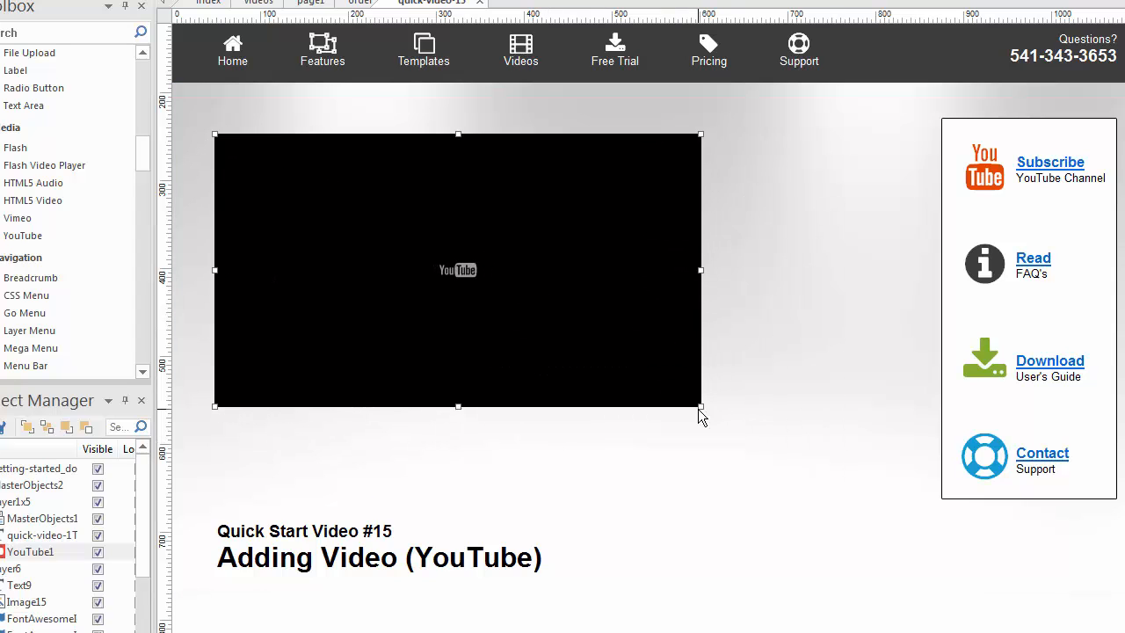
pyautogui.moveTo(701, 406); pyautogui.dragTo(864, 498)
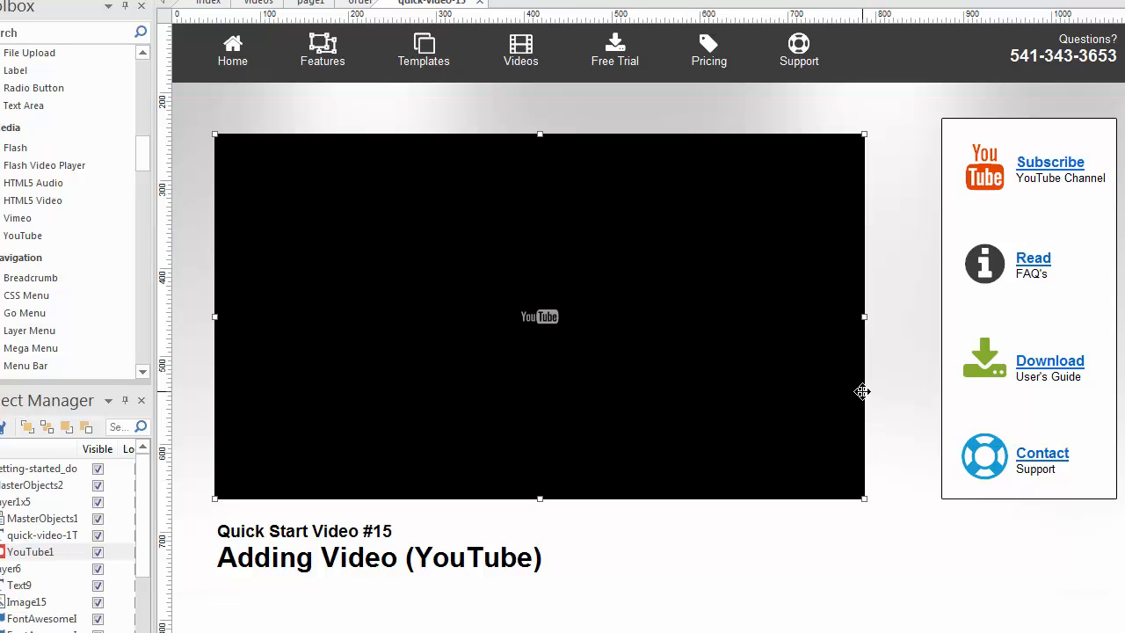
pyautogui.moveTo(883, 257)
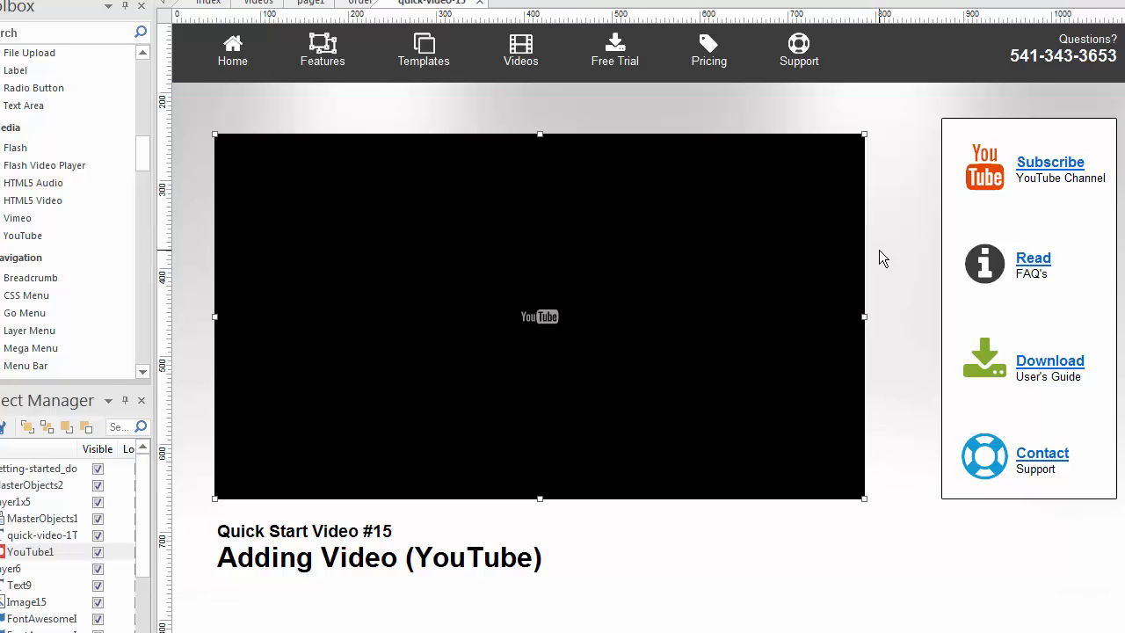
pyautogui.moveTo(397, 35)
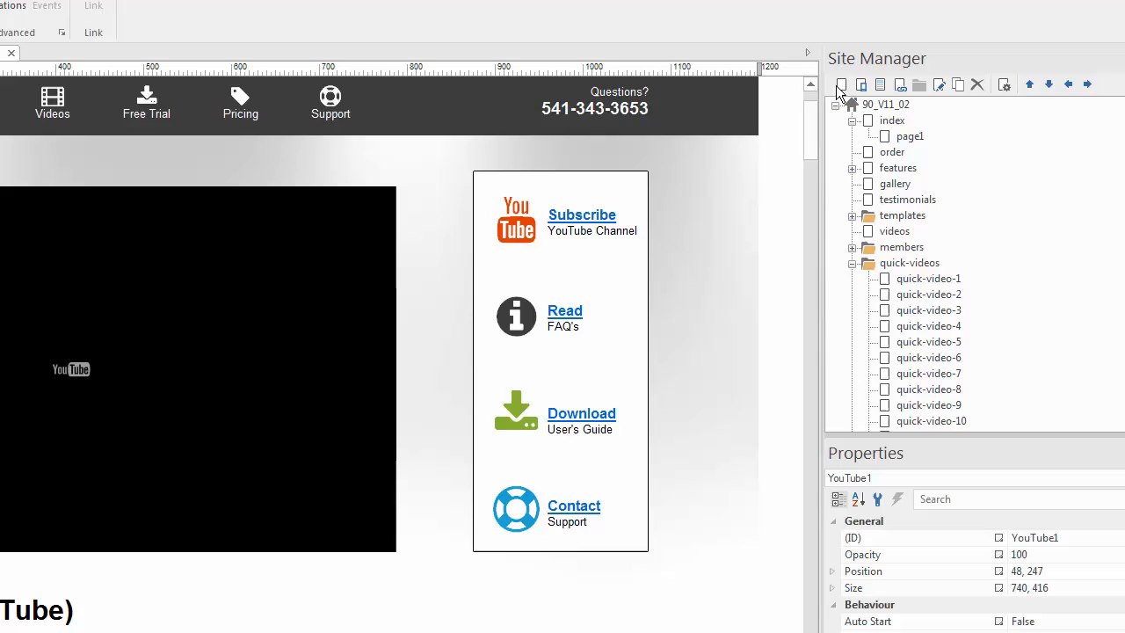
# Add a blank page2, draw a YouTube object on it and open its settings
pyautogui.click(841, 84)
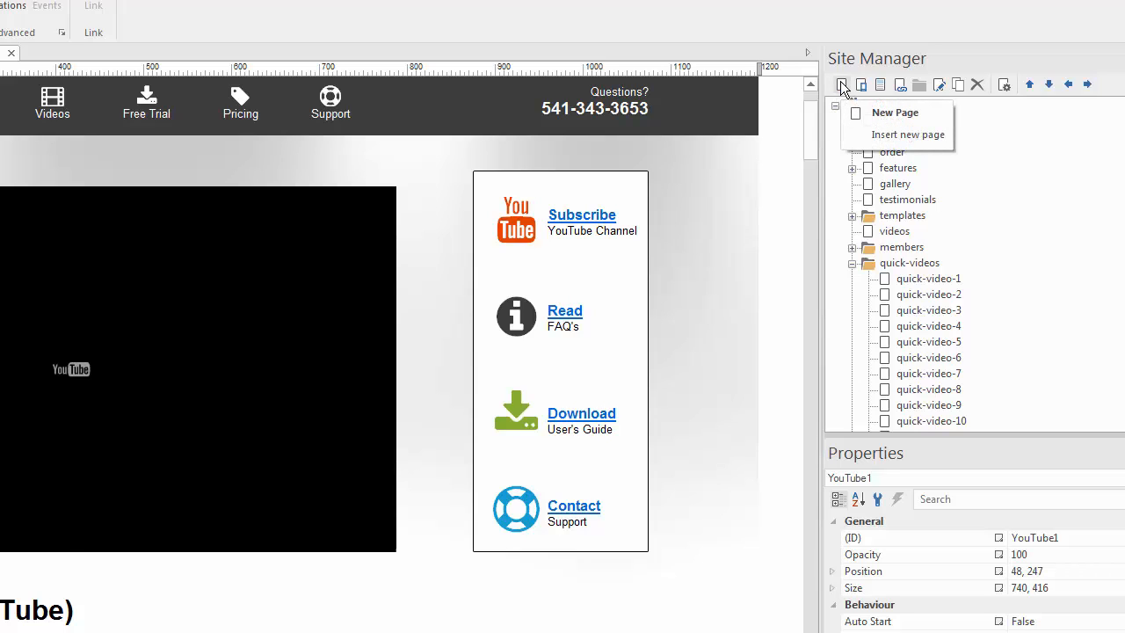
pyautogui.click(905, 134)
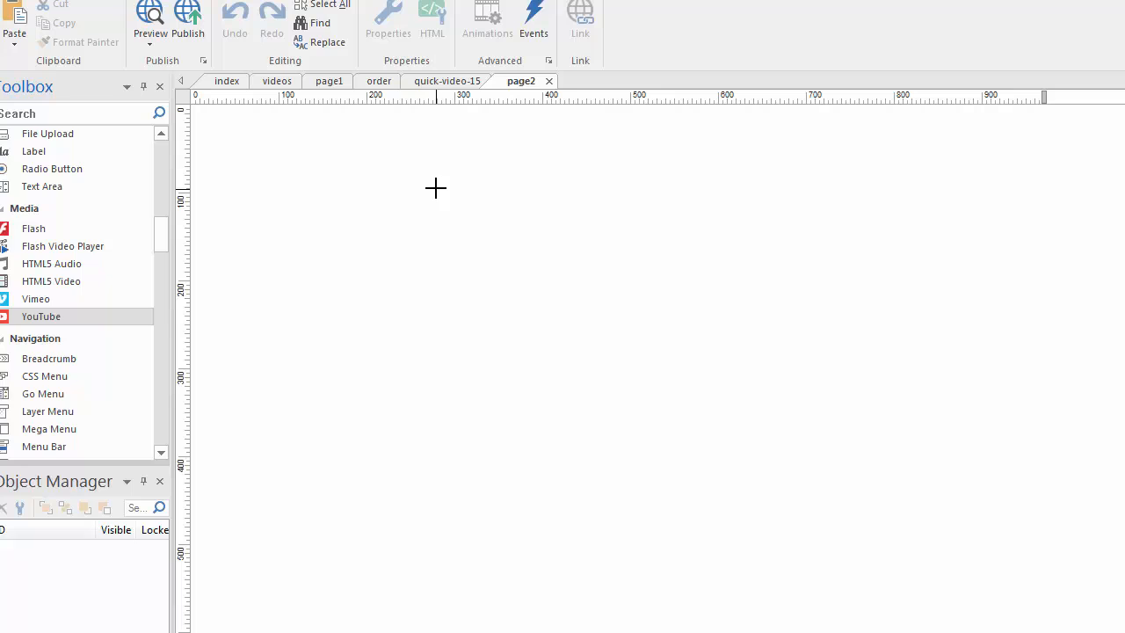
pyautogui.moveTo(41, 317); pyautogui.dragTo(531, 241)
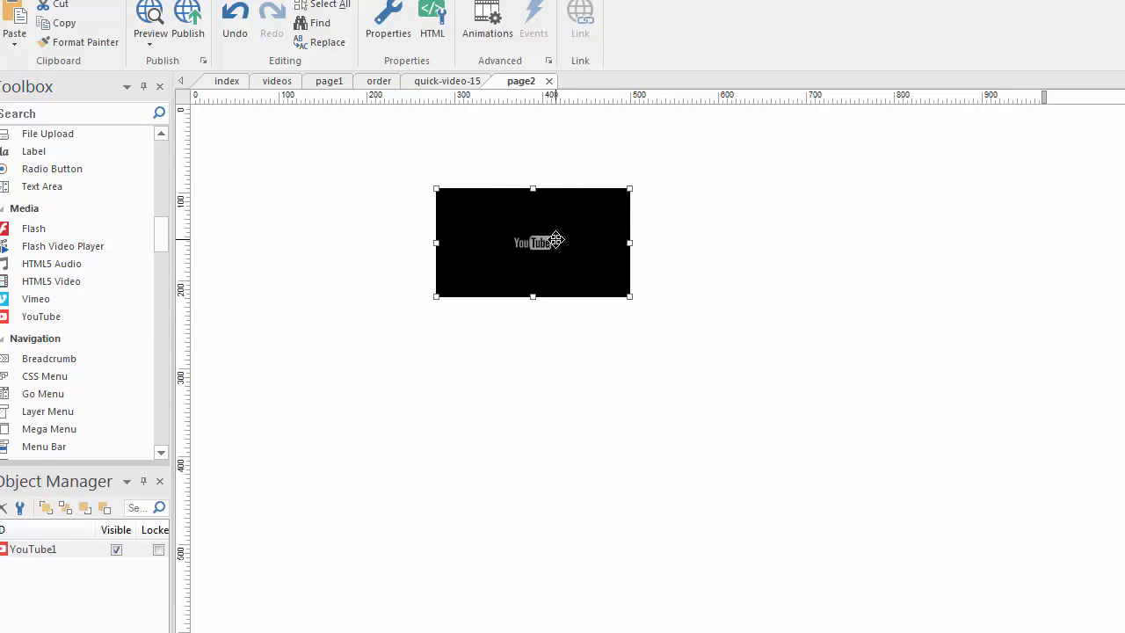
pyautogui.doubleClick(532, 241)
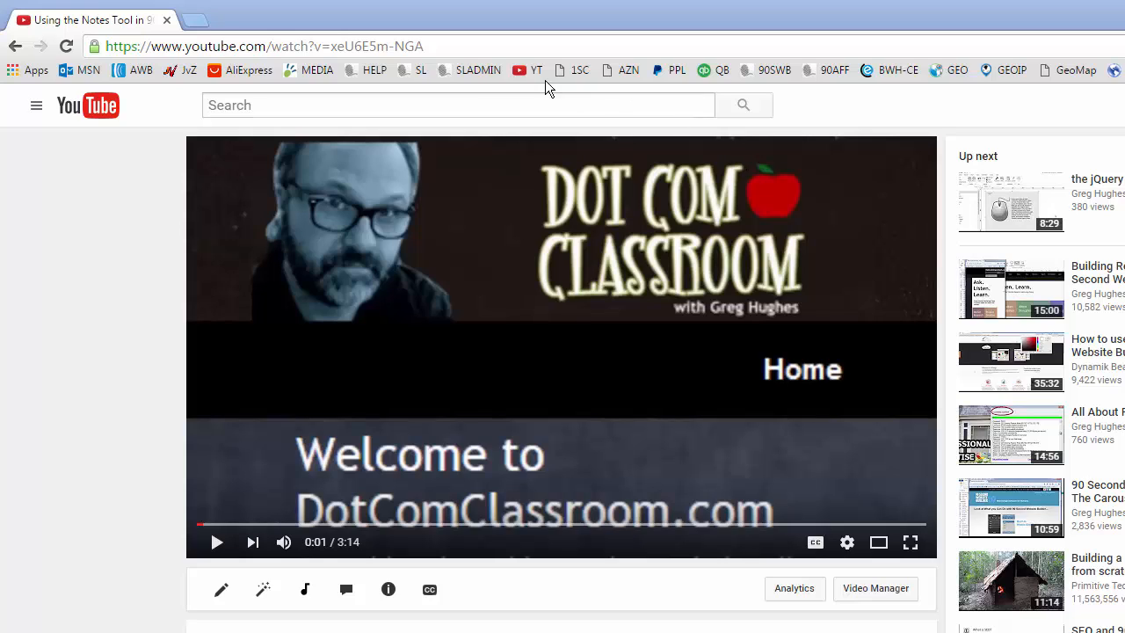
# Open the Earth background video on YouTube, then return to the website builder
pyautogui.click(342, 46)
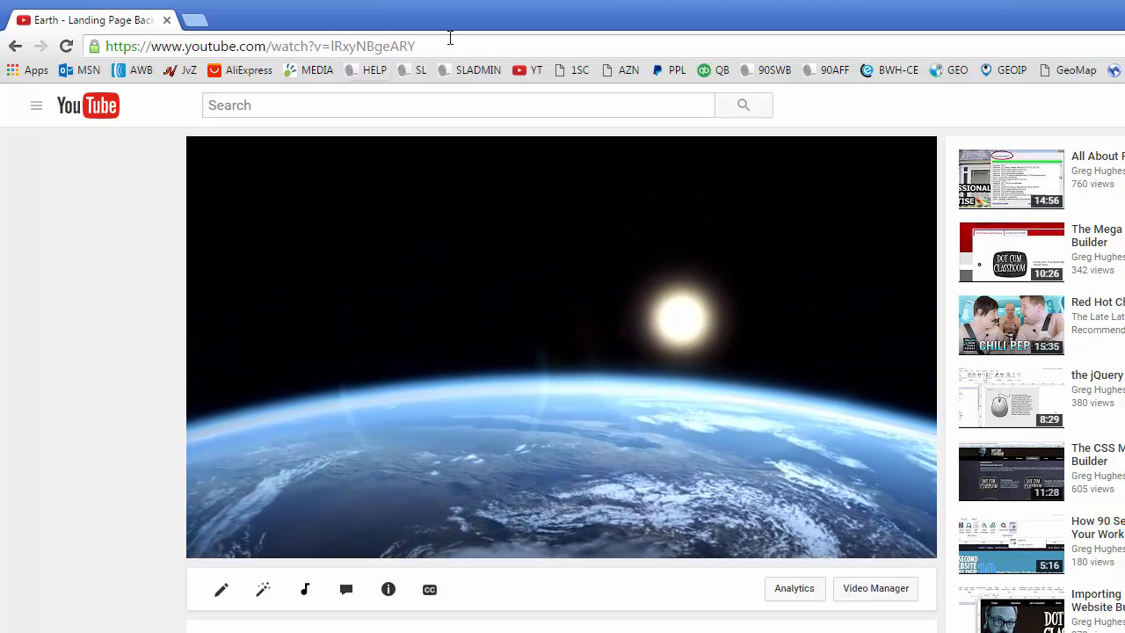
pyautogui.moveTo(523, 15)
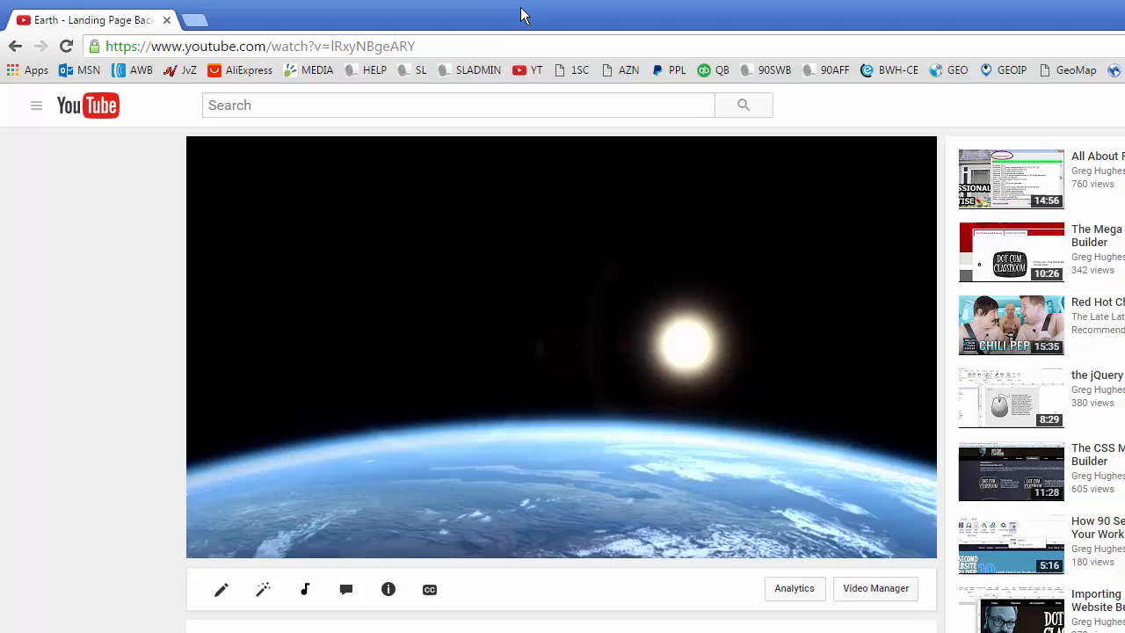
pyautogui.click(259, 46)
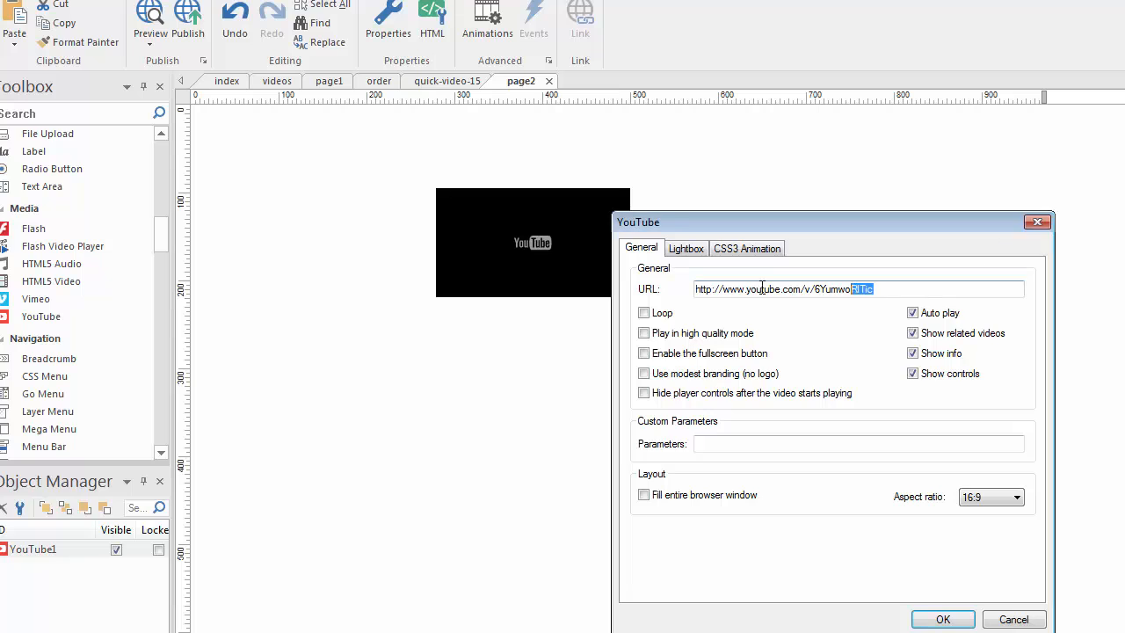
# Load the Earth clip (youtube.com/watch?v=lRxyNBgeARY), disable related videos, and fill the entire browser window
pyautogui.write('https://www.youtube.com/watch?v=lRxyNBgeARY')
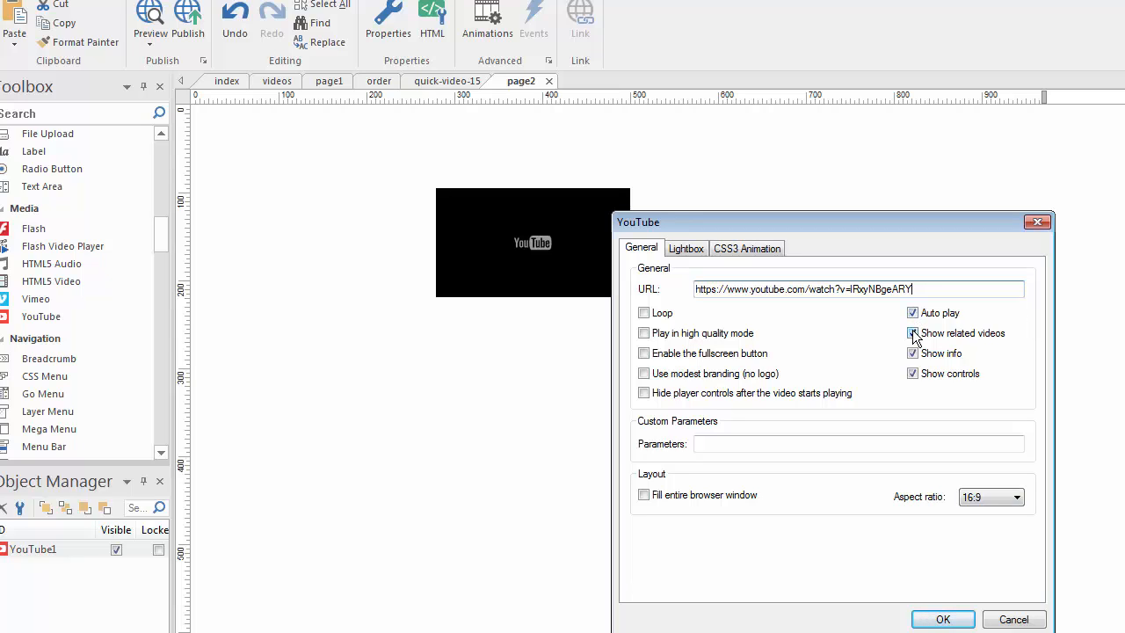
pyautogui.click(912, 333)
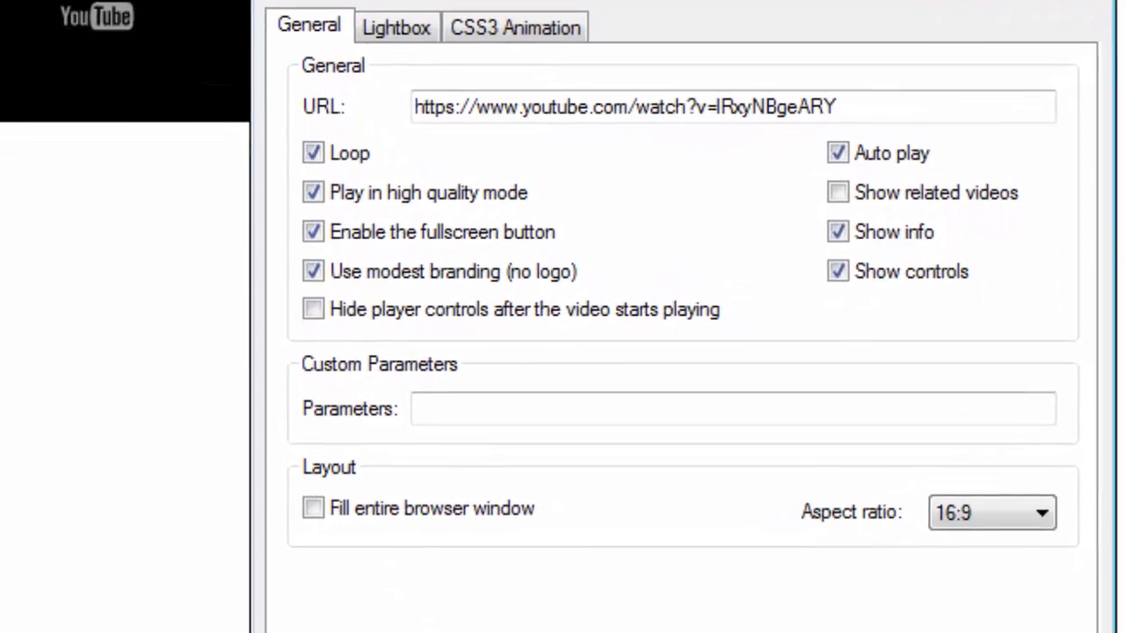
pyautogui.scroll(-3)
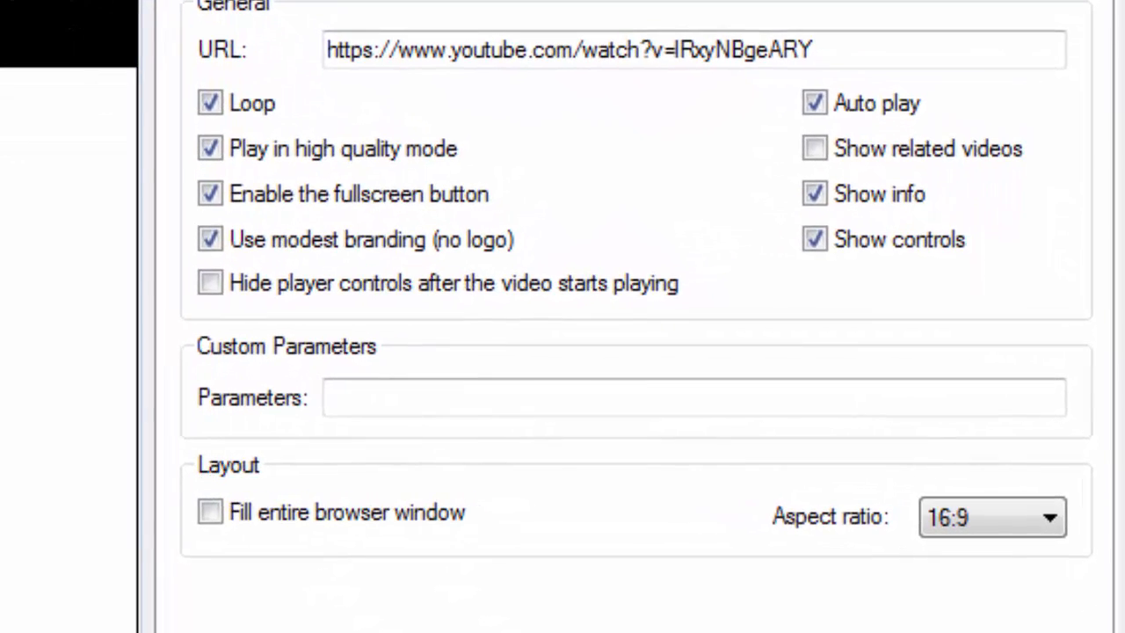
pyautogui.moveTo(347, 589)
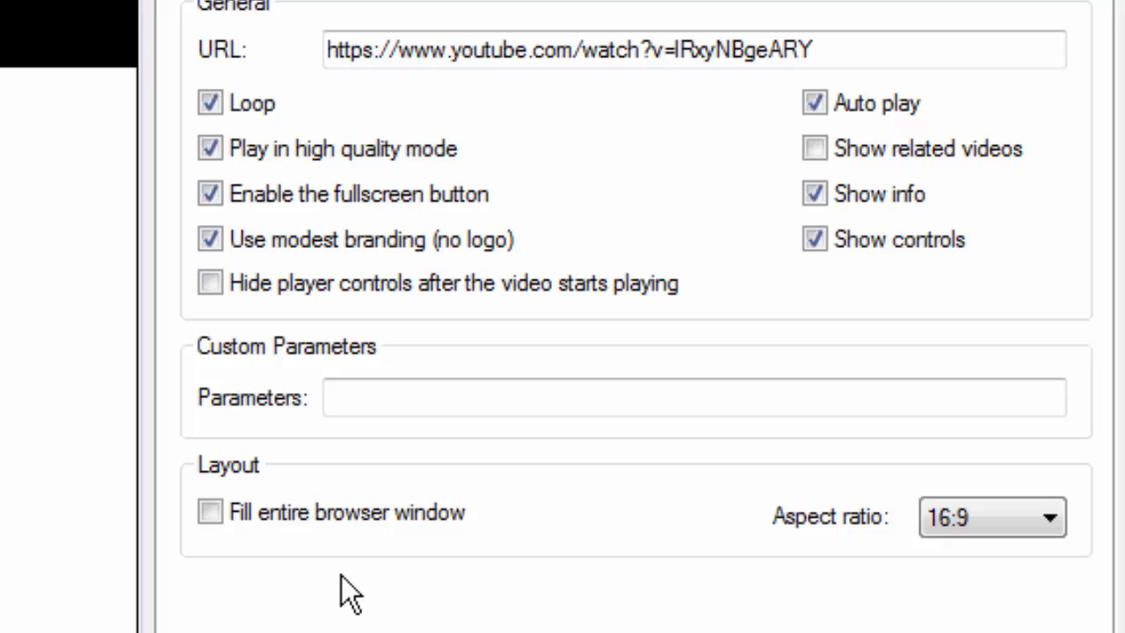
pyautogui.click(210, 512)
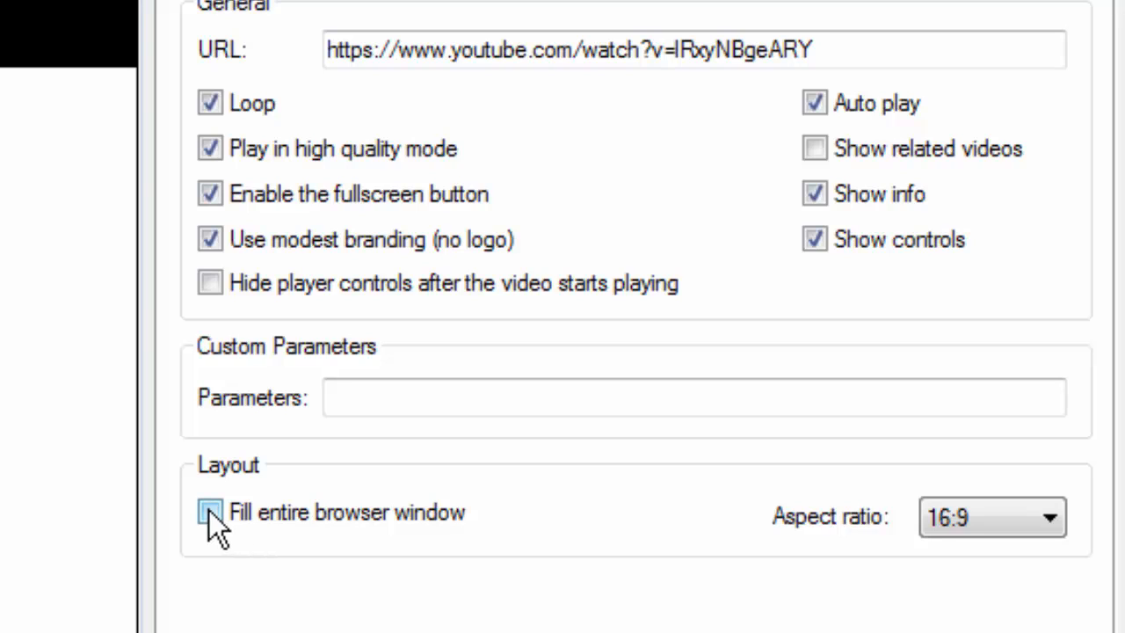
pyautogui.click(210, 512)
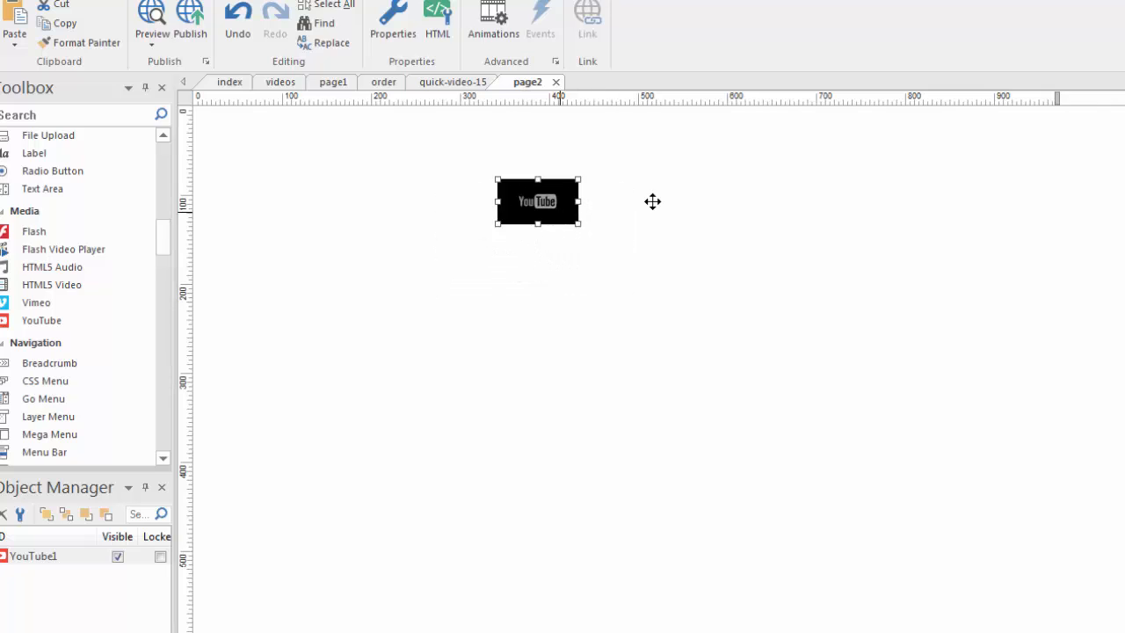
# Place page2's YouTube object at 0,0, then select the large video on quick-video-15
pyautogui.moveTo(537, 202); pyautogui.dragTo(233, 128)
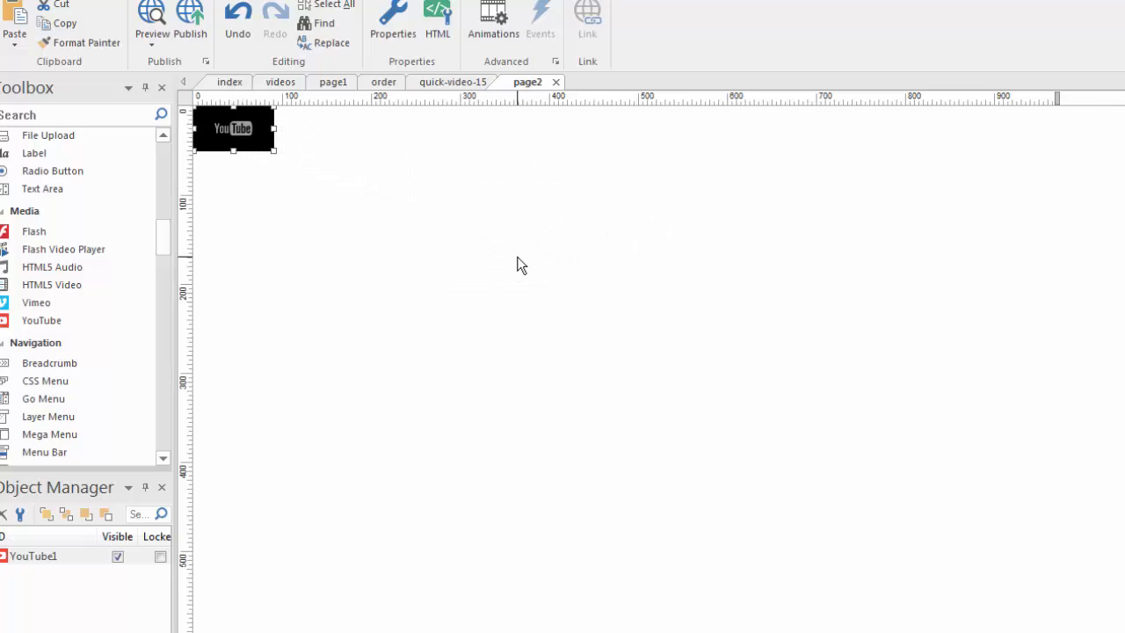
pyautogui.moveTo(489, 295)
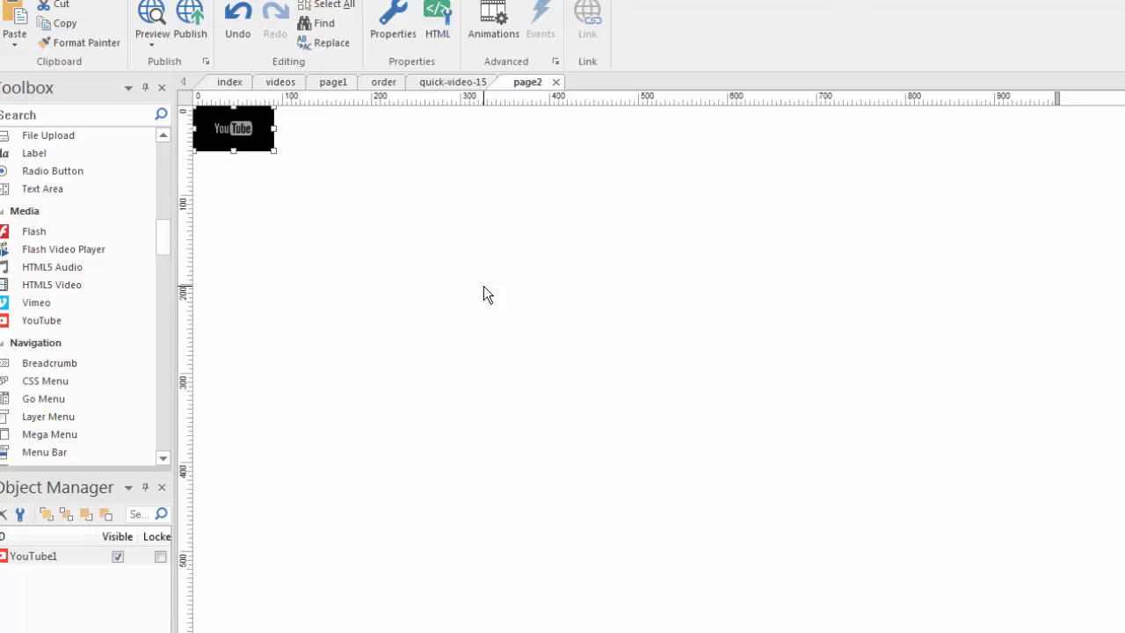
pyautogui.click(151, 22)
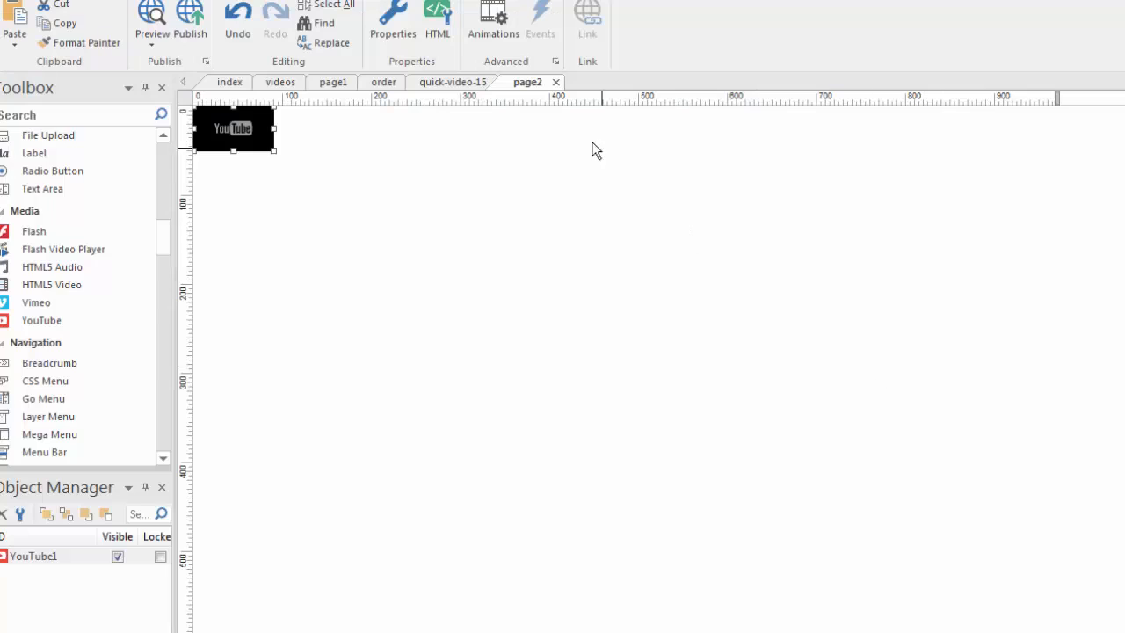
pyautogui.click(452, 81)
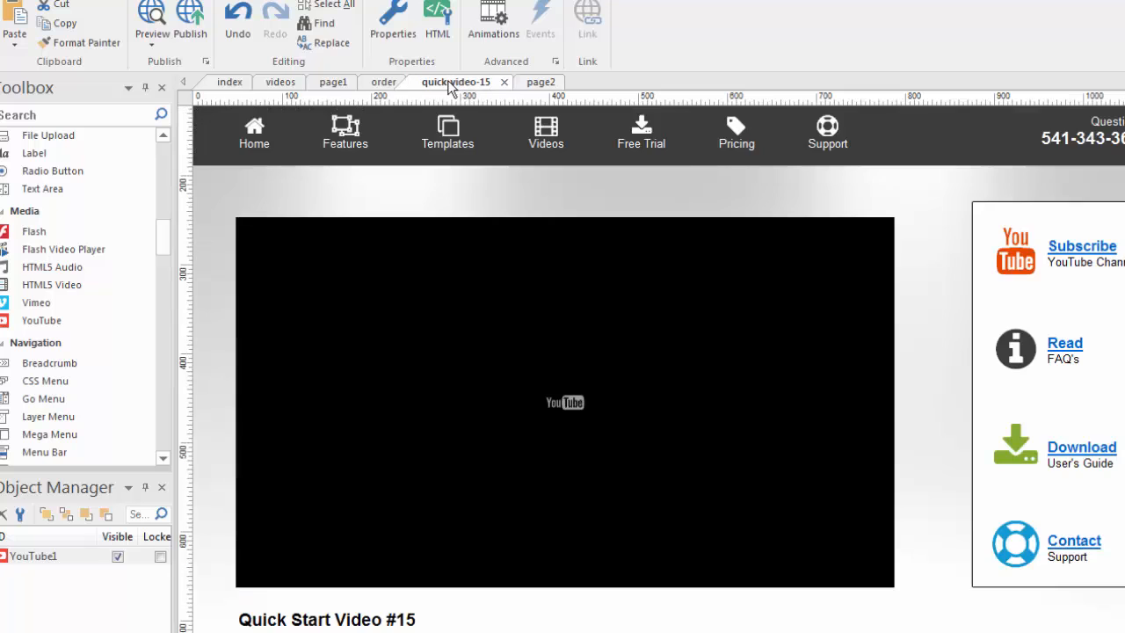
pyautogui.click(564, 402)
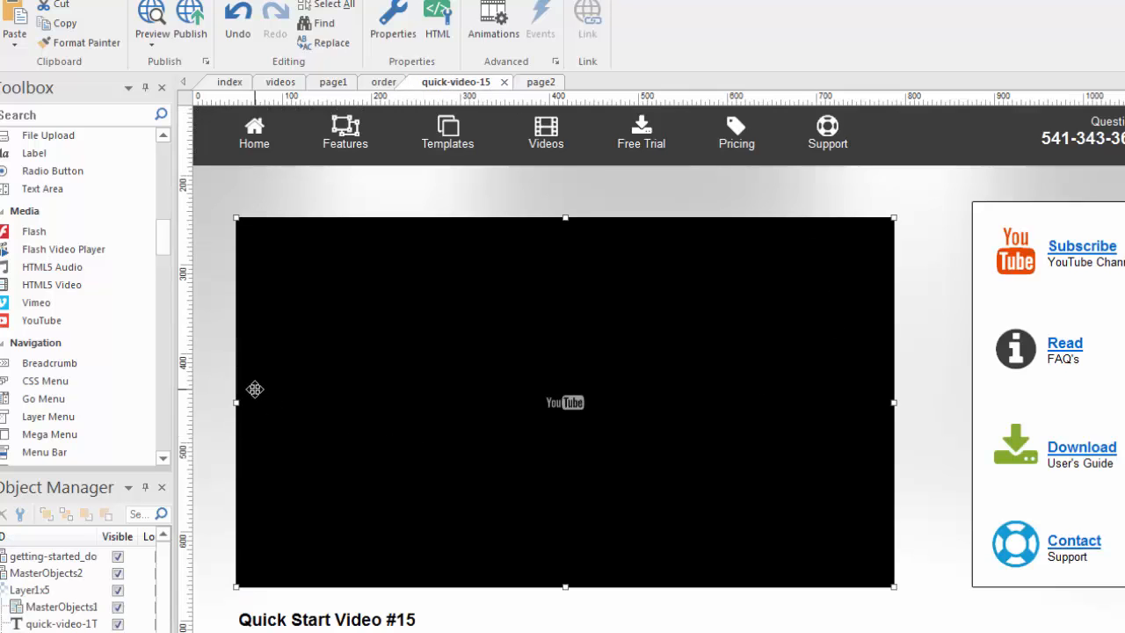